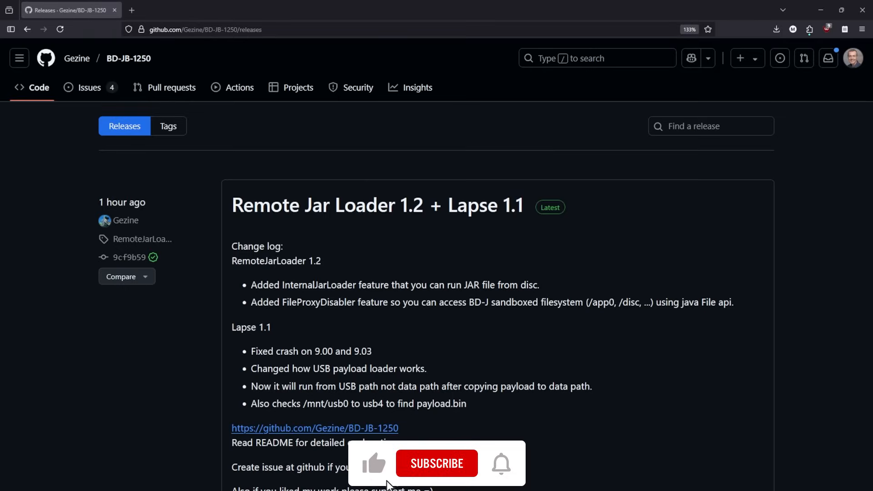
Zoom in on the BD-JB-1250 README and highlight 'sandboxed' in the changelog.
left_click(436, 464)
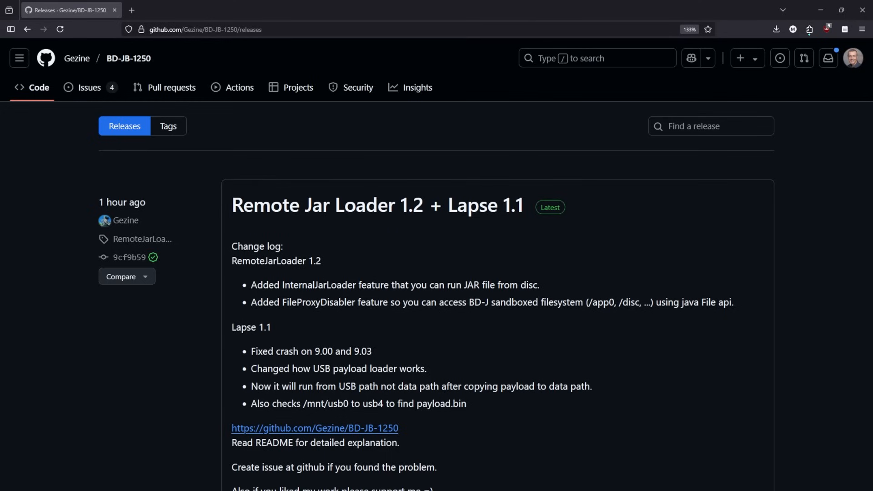
key("ctrl+plus")
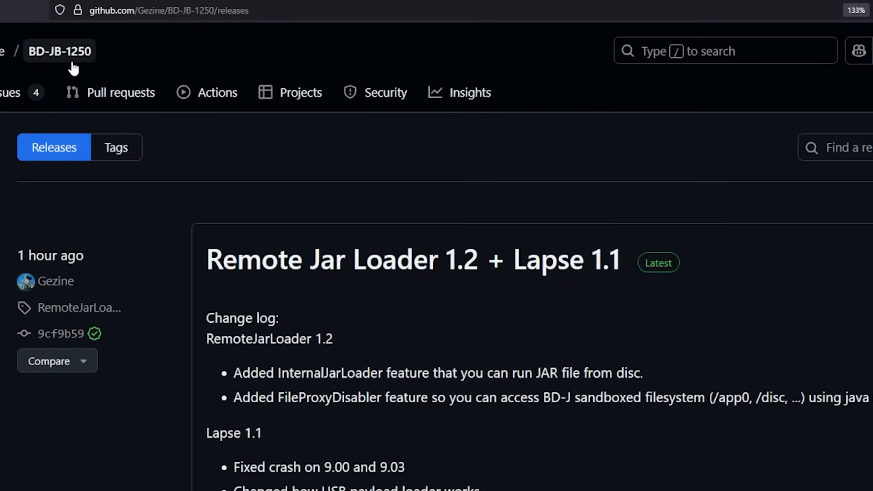
mouse_move(58, 266)
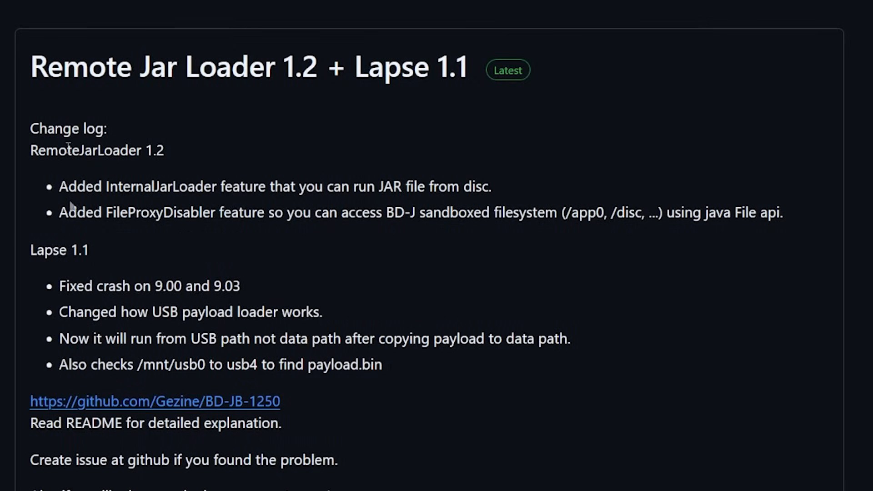
mouse_move(172, 193)
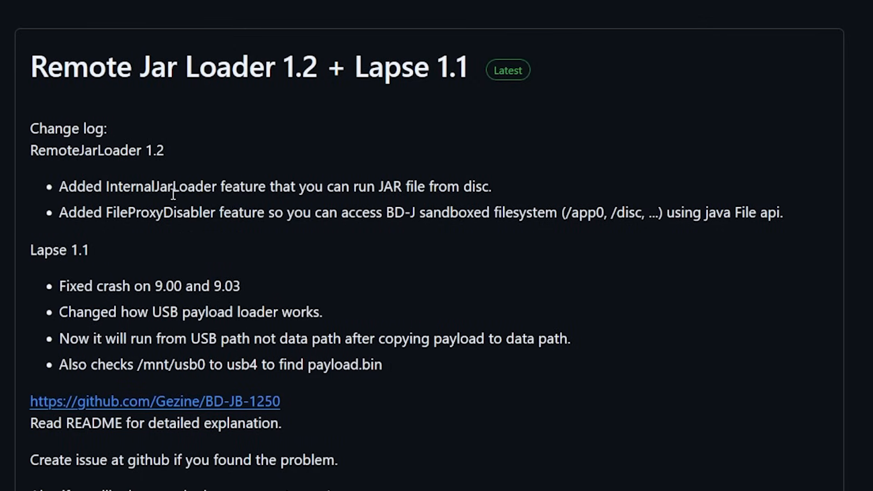
mouse_move(369, 186)
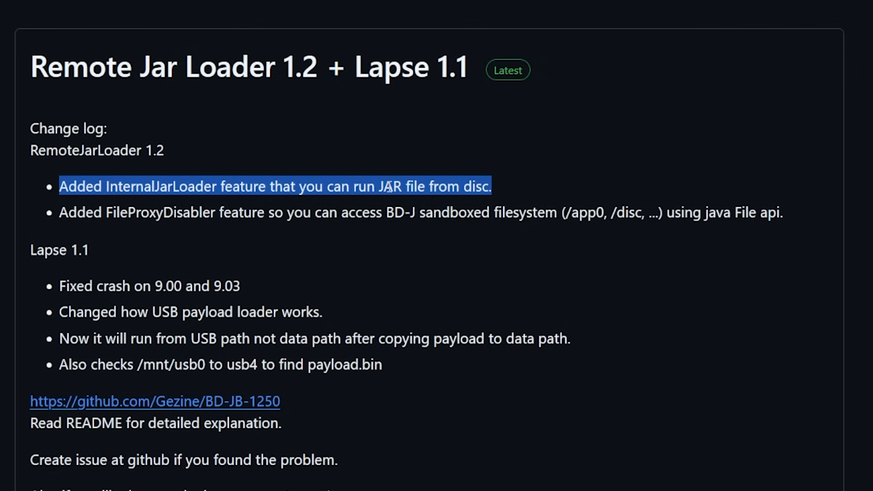
mouse_move(415, 190)
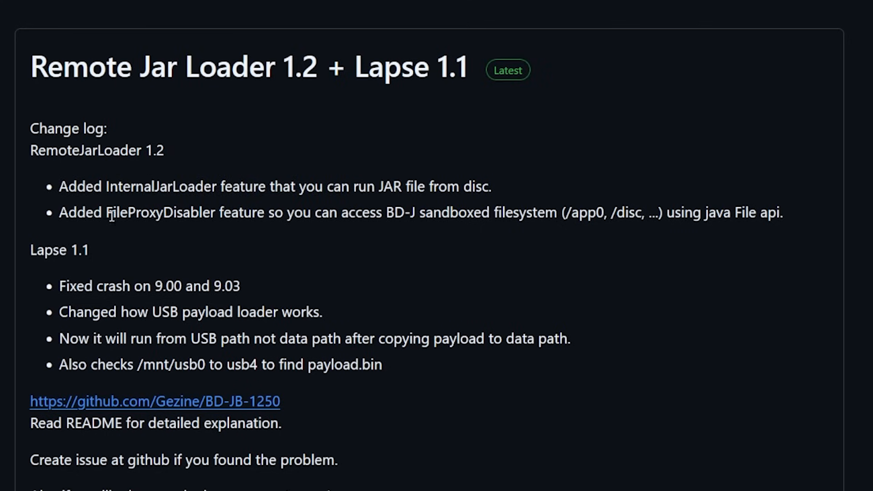
double_click(161, 212)
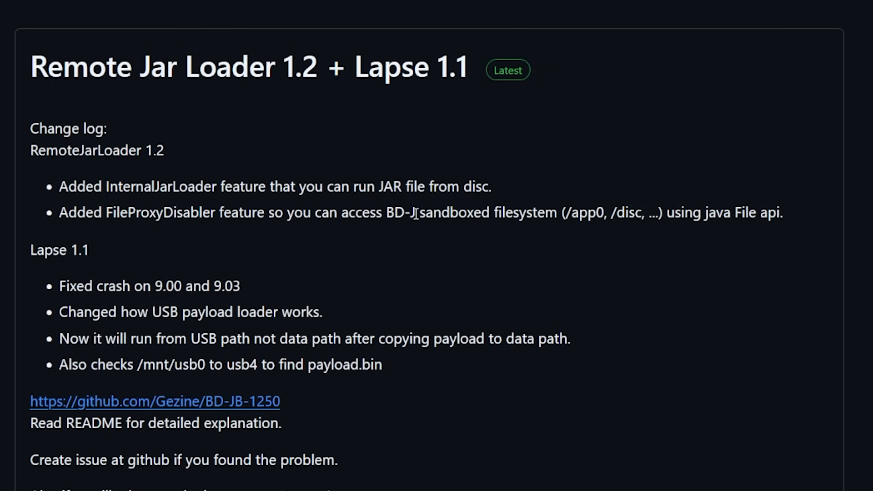
mouse_move(538, 212)
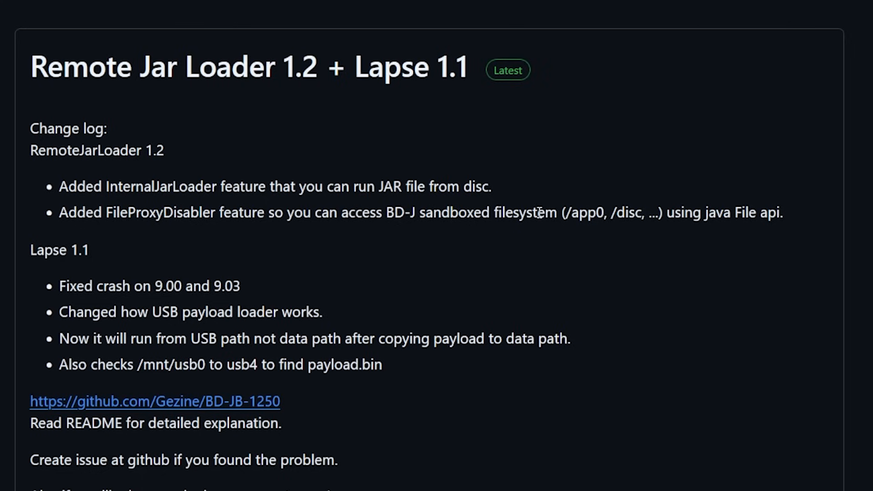
mouse_move(782, 215)
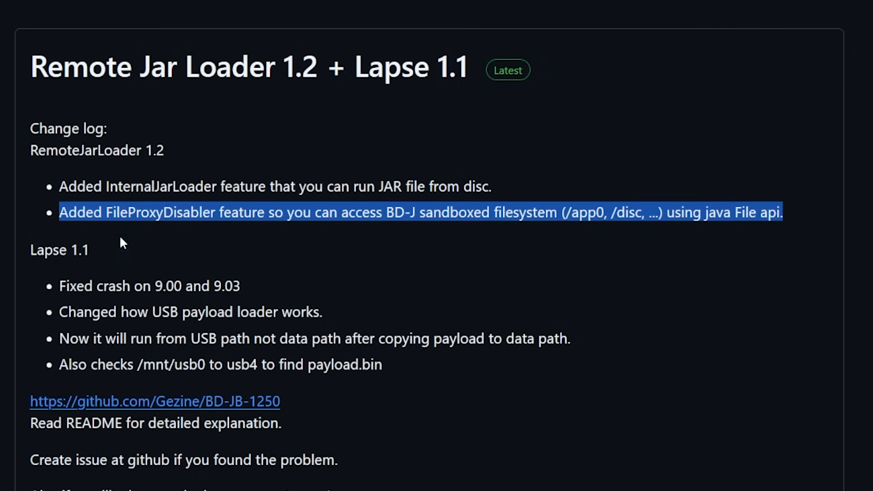
double_click(454, 213)
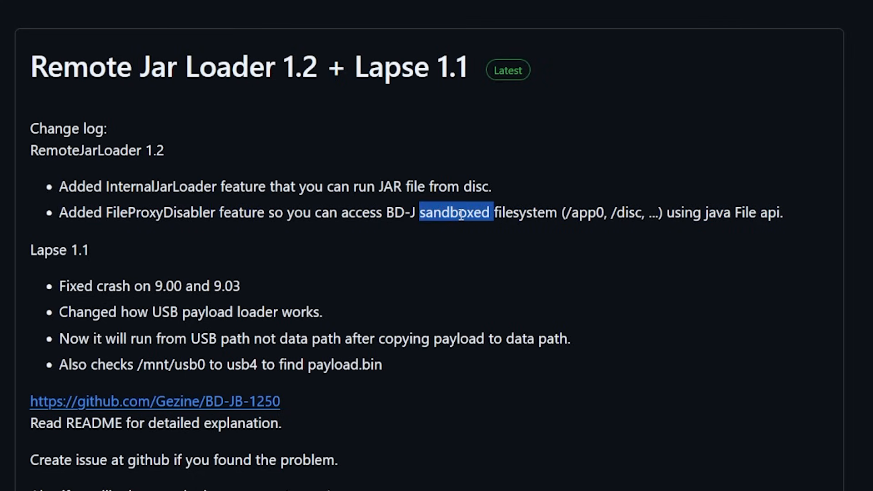
left_click(454, 212)
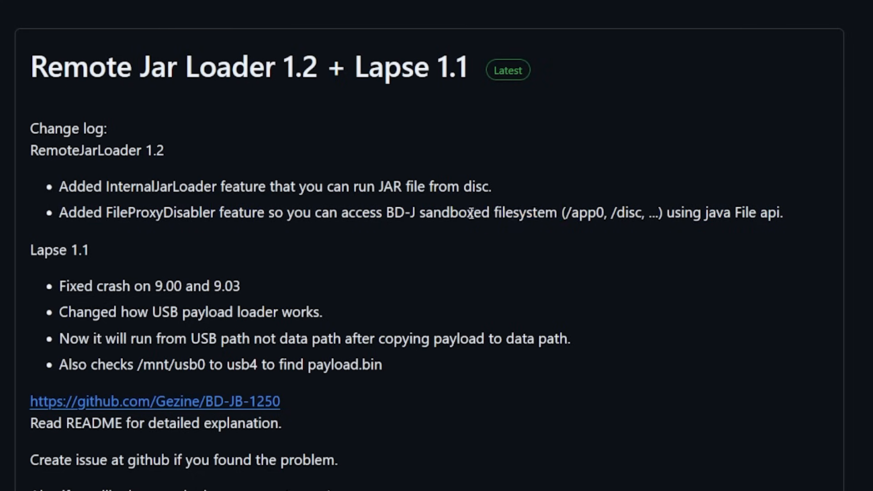
mouse_move(298, 265)
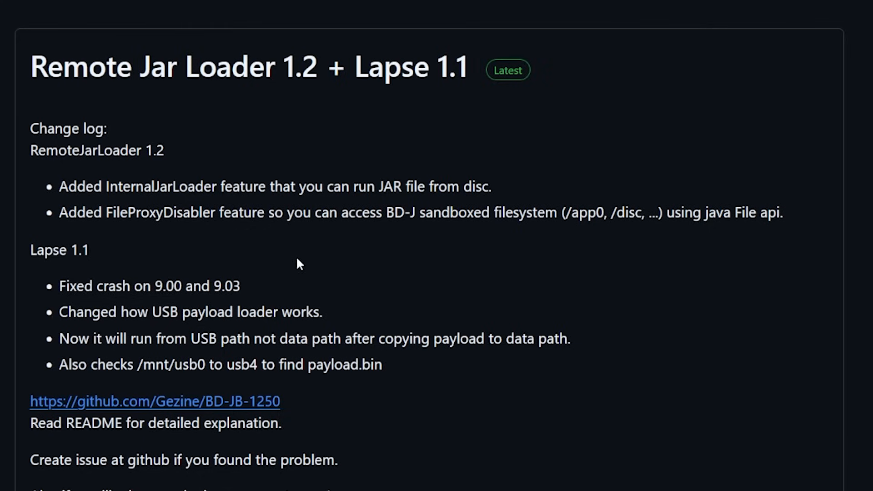
mouse_move(351, 258)
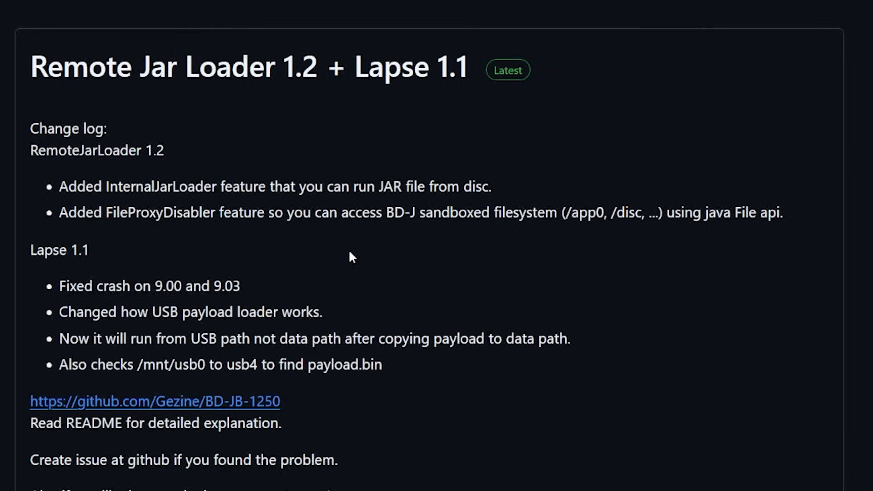
mouse_move(170, 244)
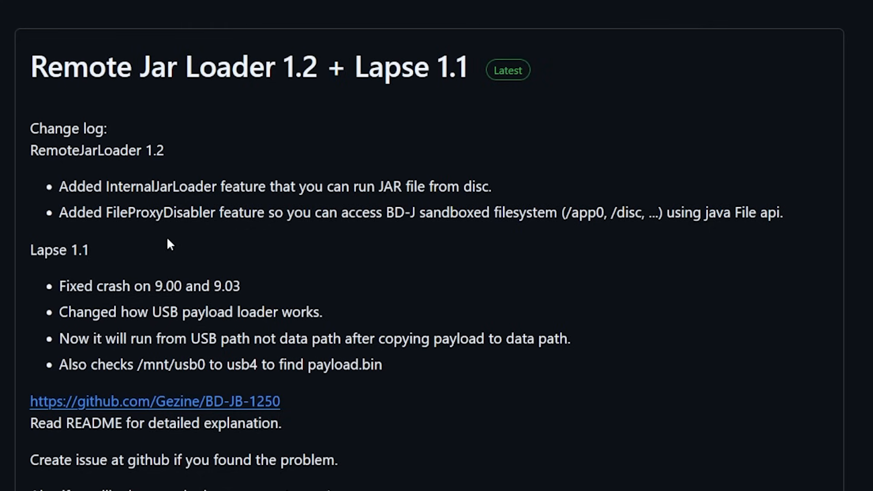
mouse_move(96, 263)
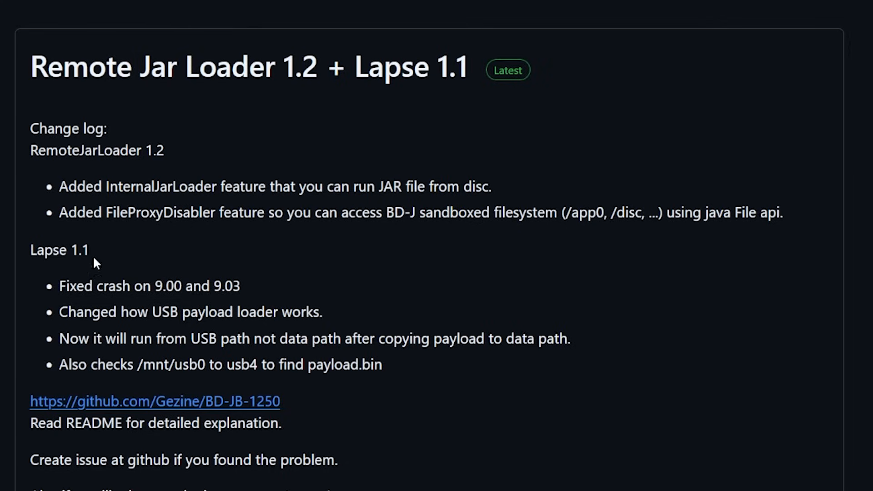
mouse_move(71, 286)
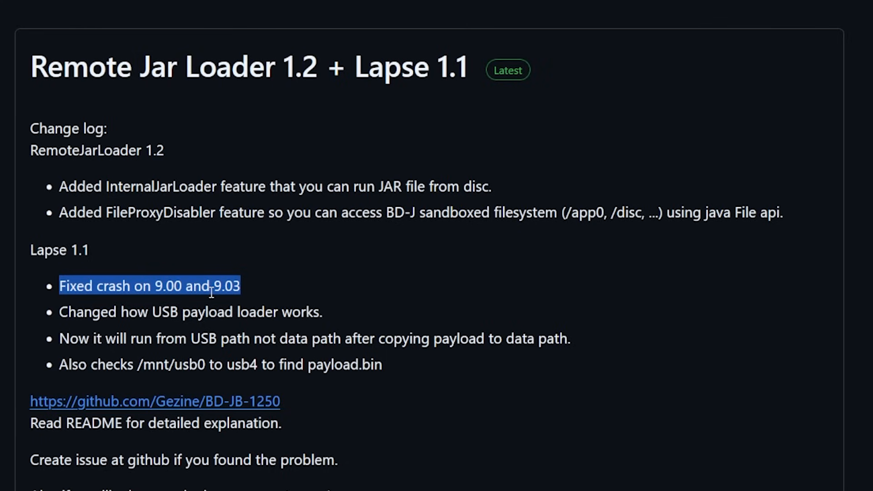
mouse_move(251, 295)
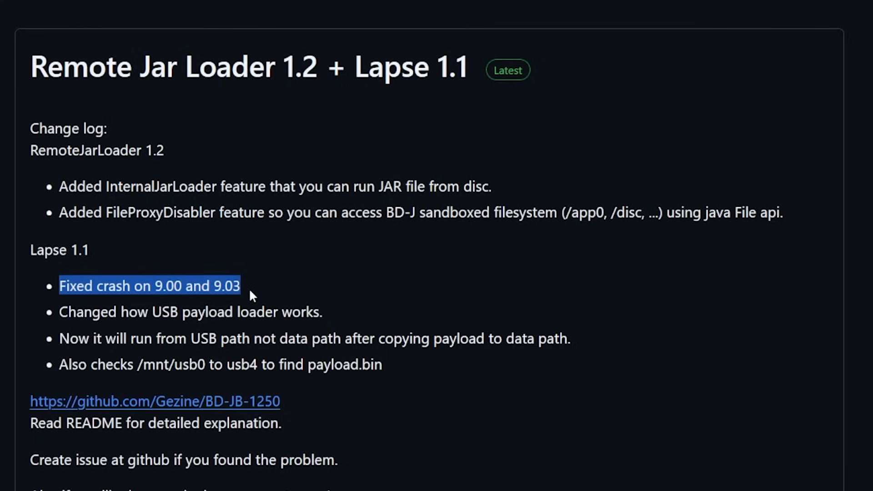
double_click(167, 285)
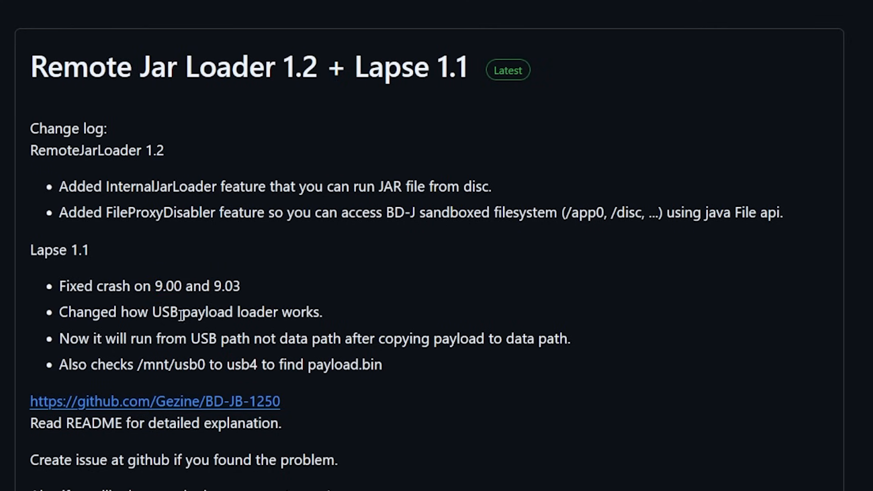
mouse_move(74, 339)
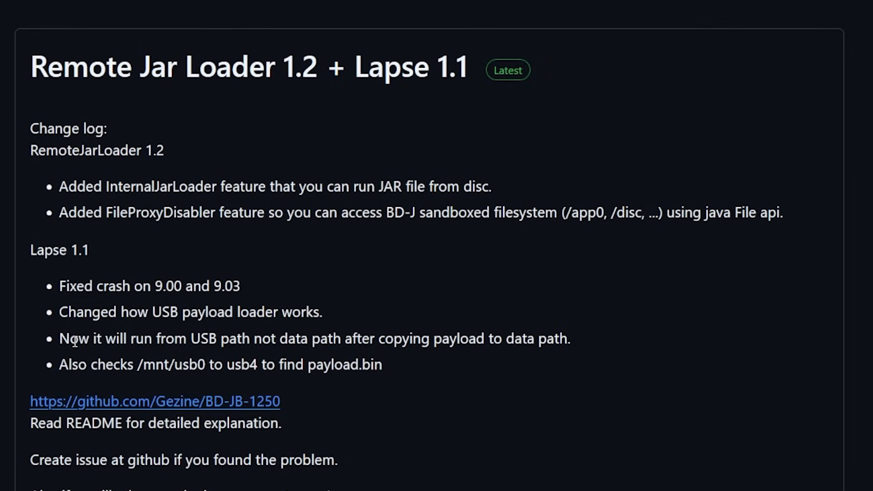
mouse_move(253, 340)
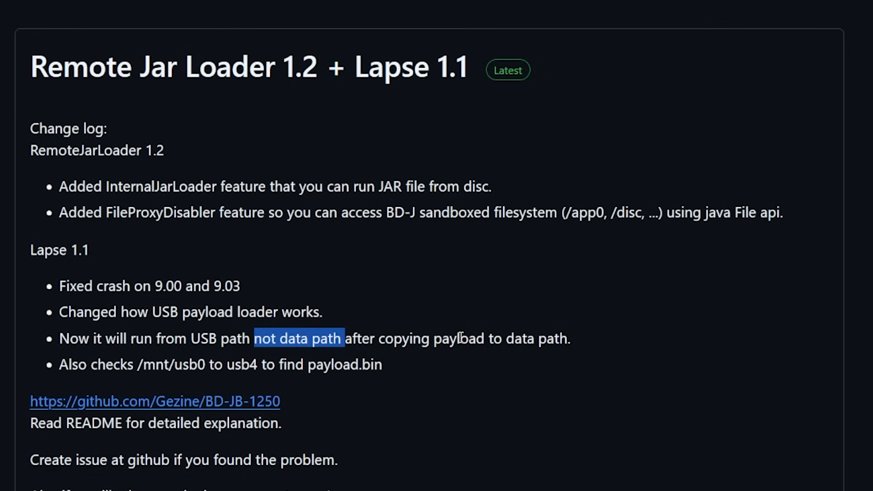
mouse_move(581, 347)
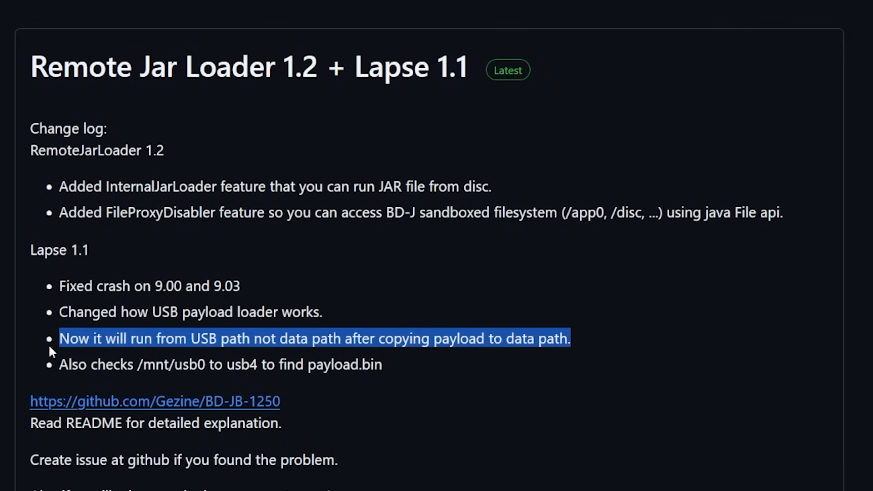
mouse_move(117, 409)
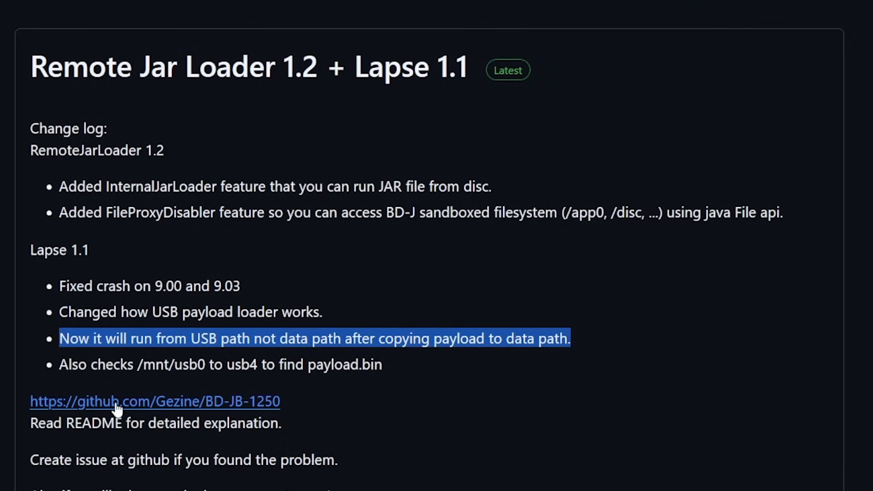
Scroll to '1. Release Contents' and highlight /data in the payload copy path.
scroll("down", 3)
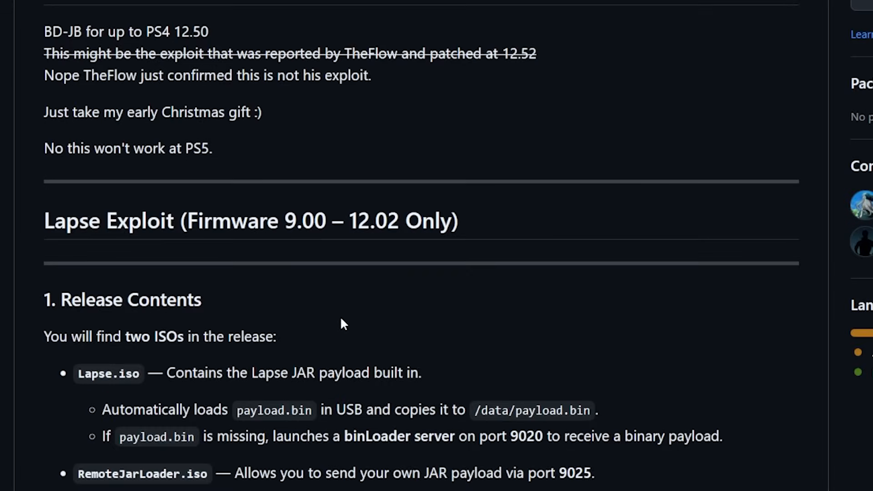
scroll("down", 3)
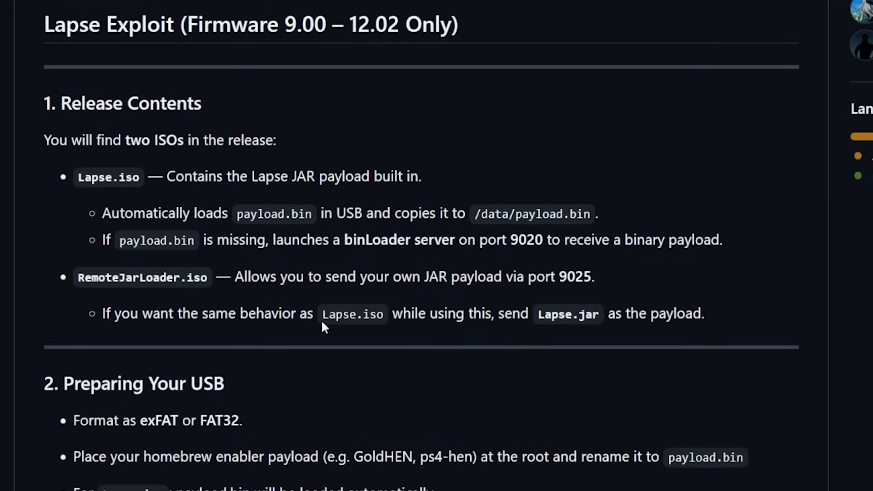
mouse_move(249, 304)
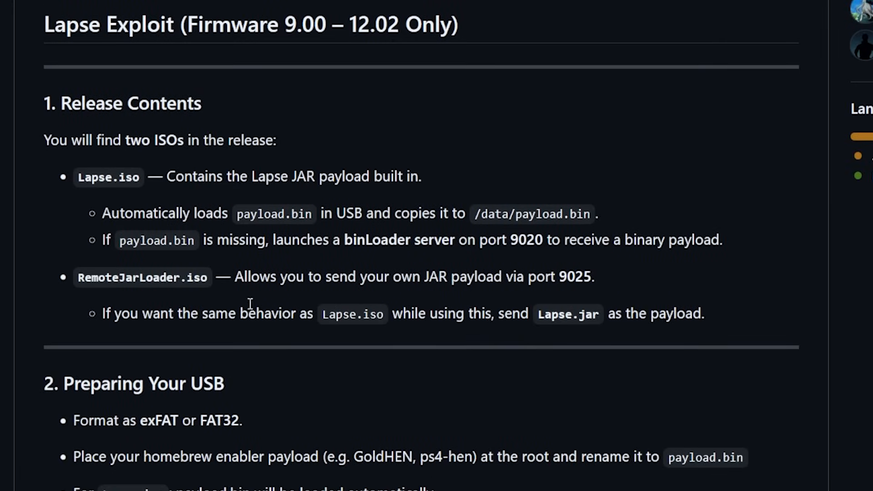
scroll("up", 3)
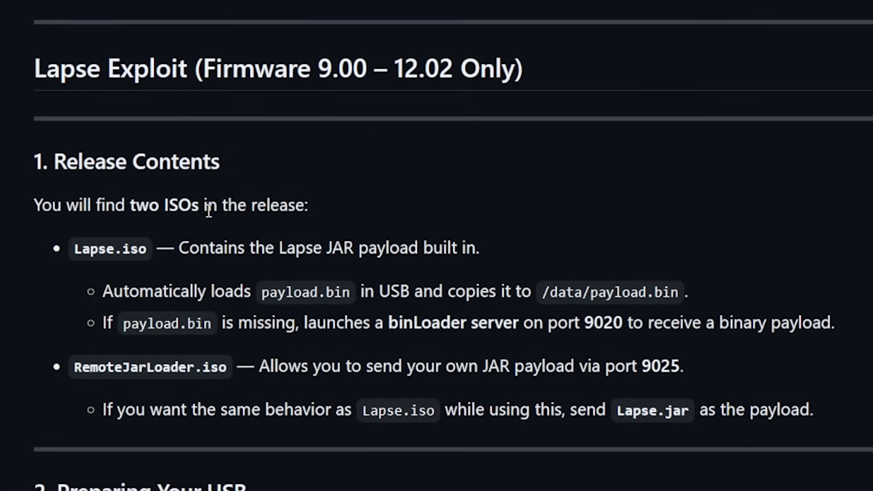
mouse_move(104, 249)
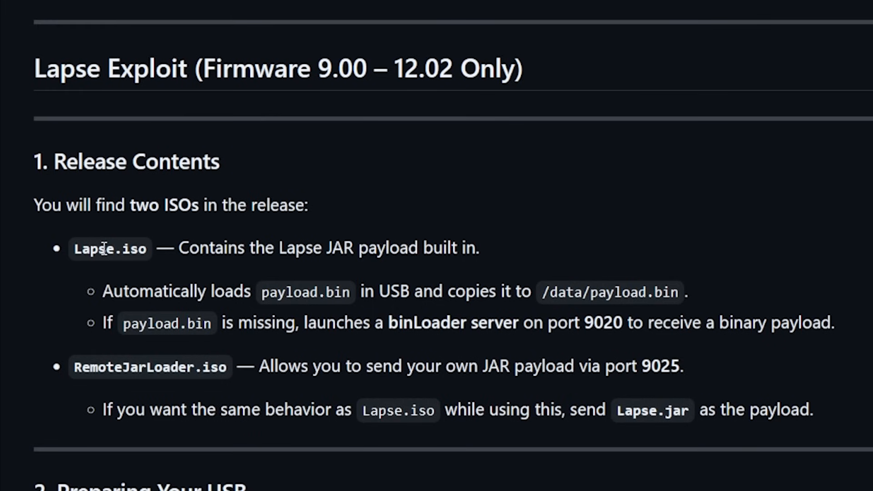
mouse_move(285, 292)
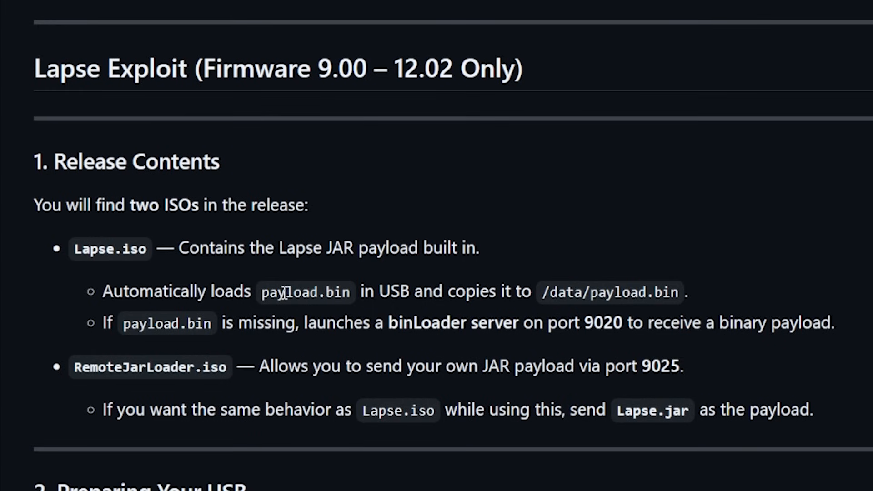
mouse_move(380, 291)
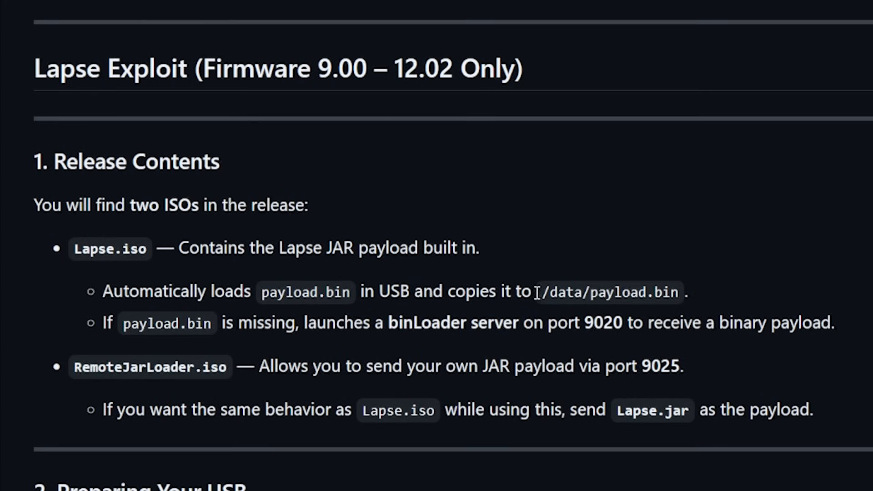
double_click(560, 293)
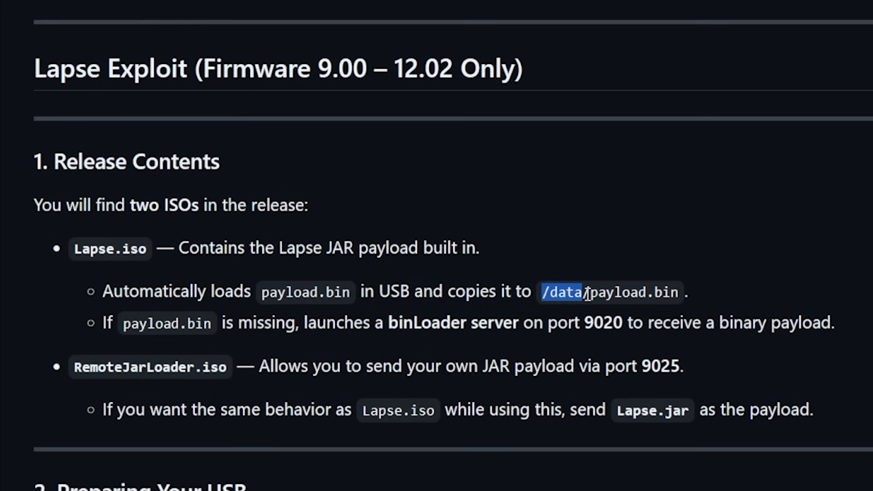
mouse_move(671, 292)
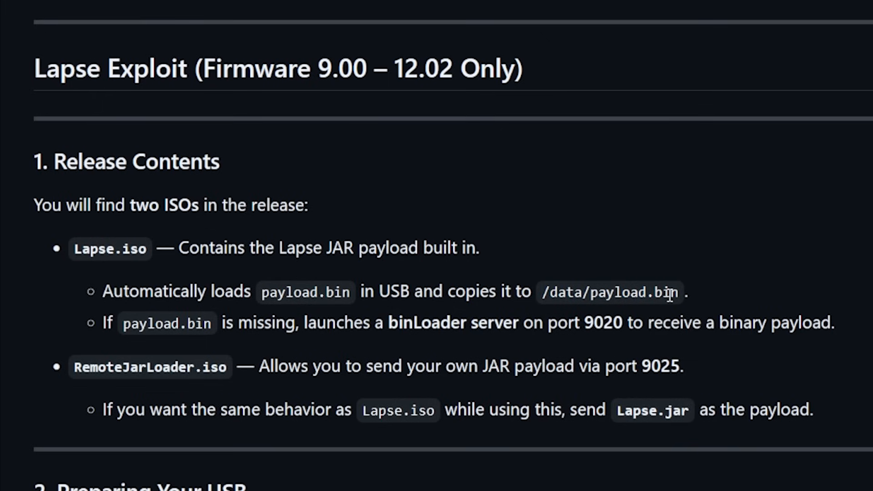
mouse_move(150, 342)
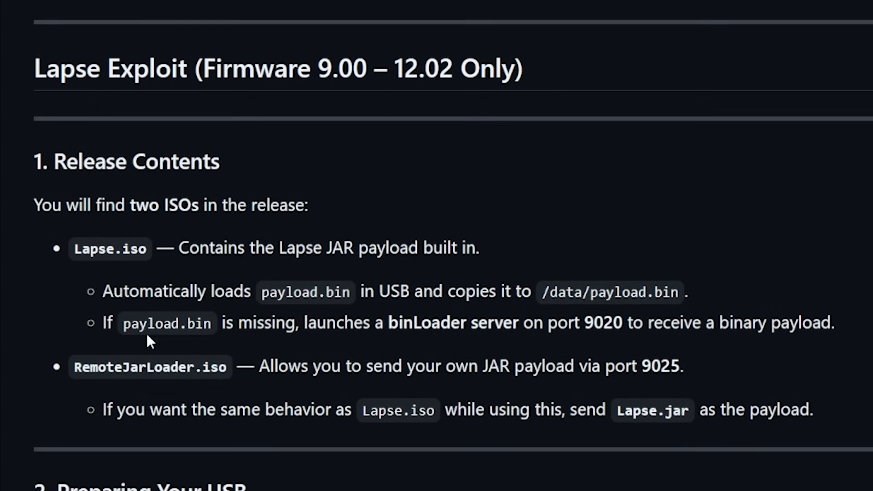
mouse_move(340, 341)
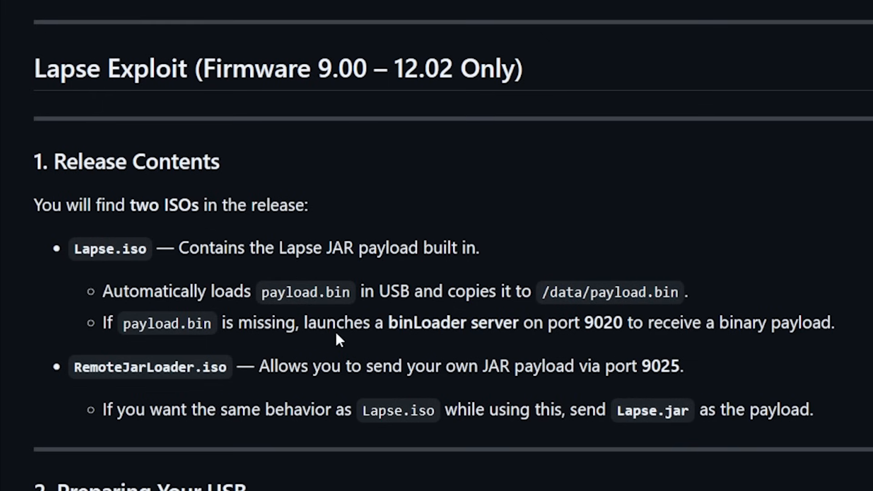
mouse_move(528, 344)
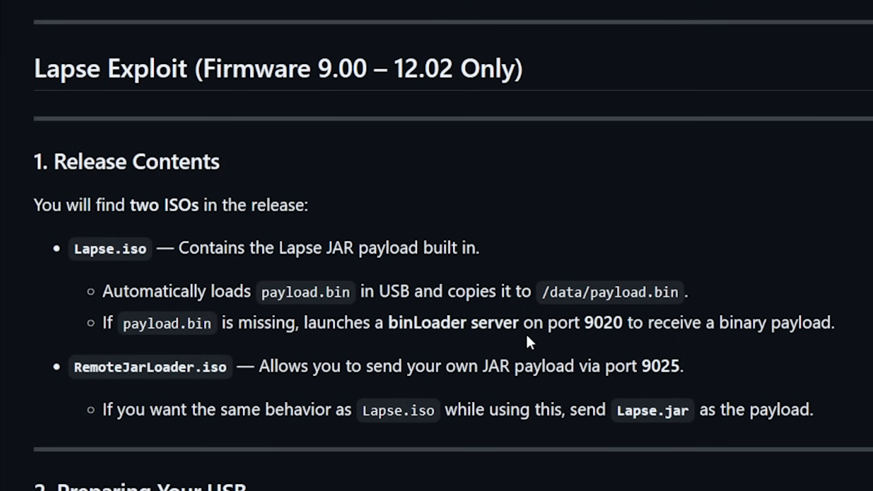
mouse_move(605, 345)
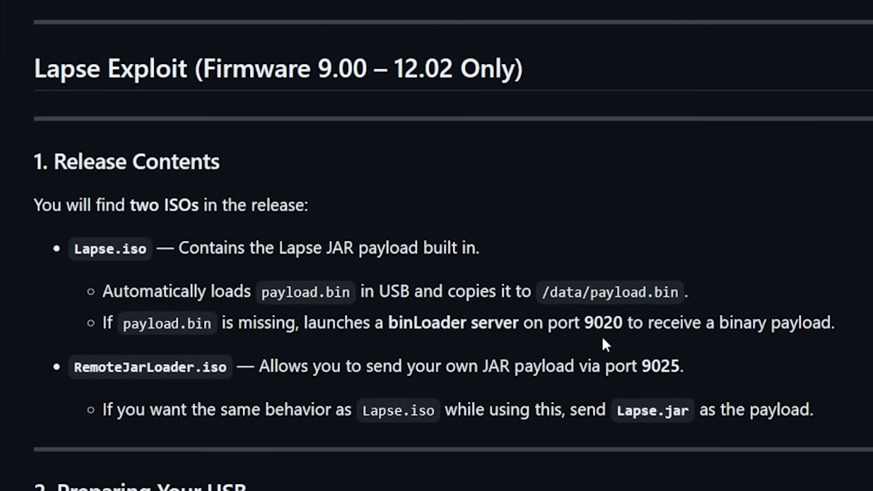
mouse_move(848, 343)
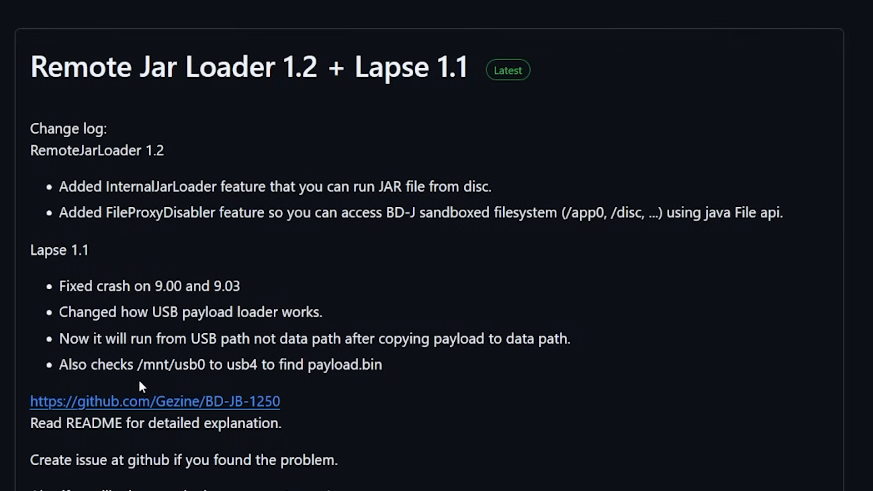
mouse_move(188, 365)
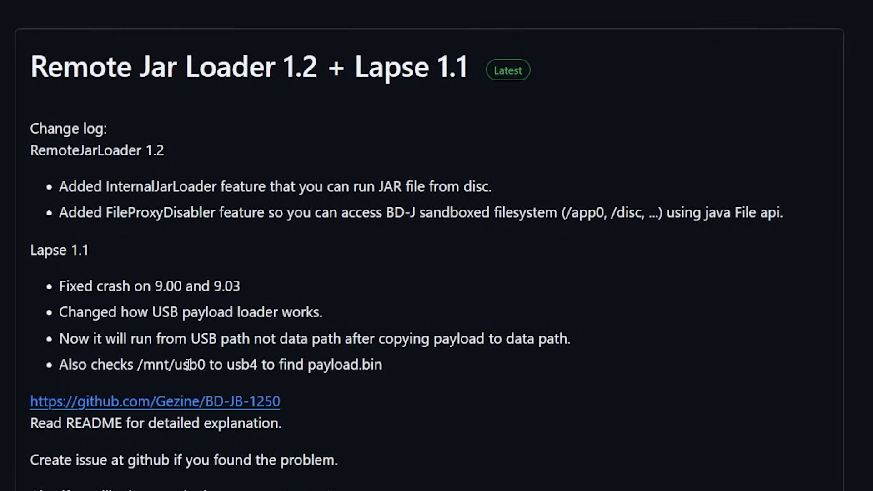
Highlight usb0 and usb4 as the checked payload paths, then scroll toward Assets.
double_click(242, 364)
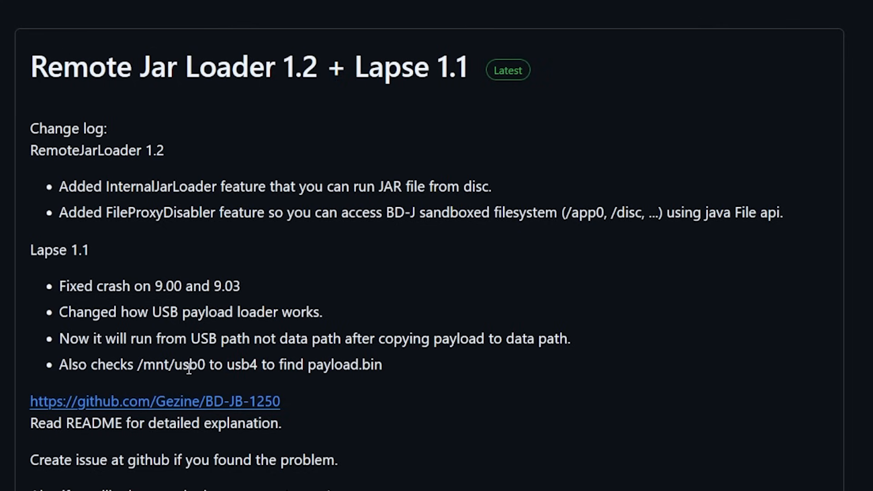
double_click(189, 365)
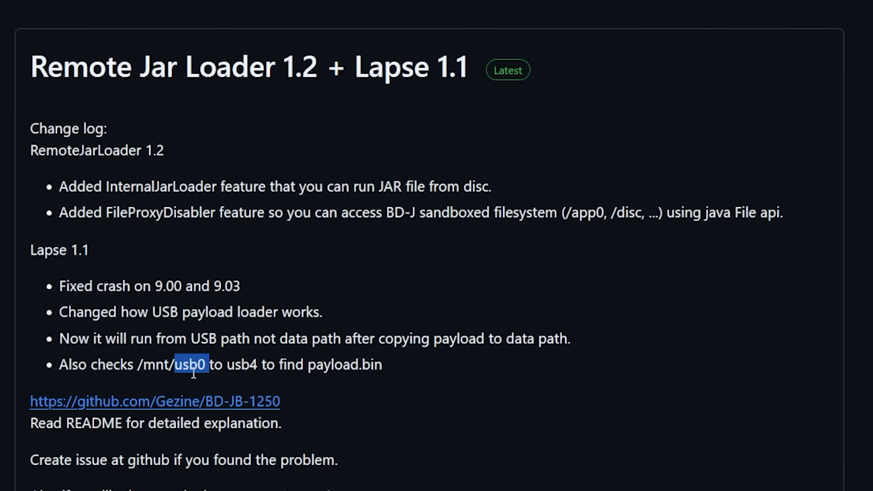
double_click(243, 364)
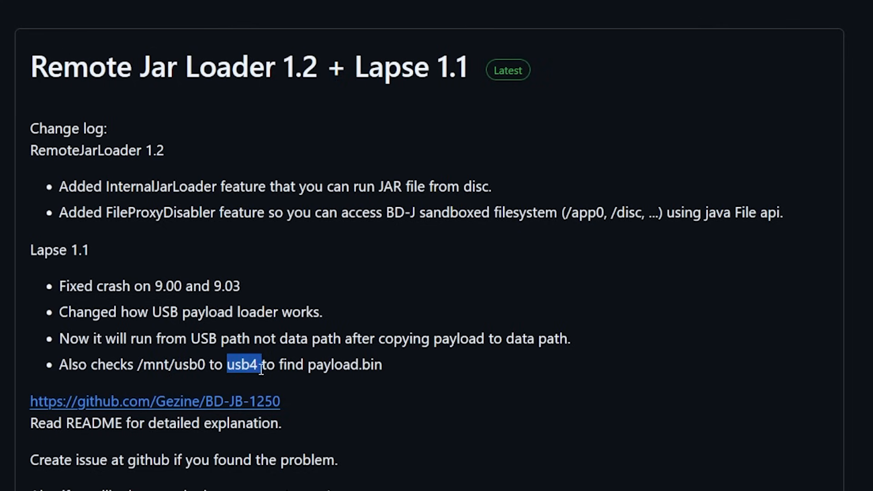
scroll("down", 3)
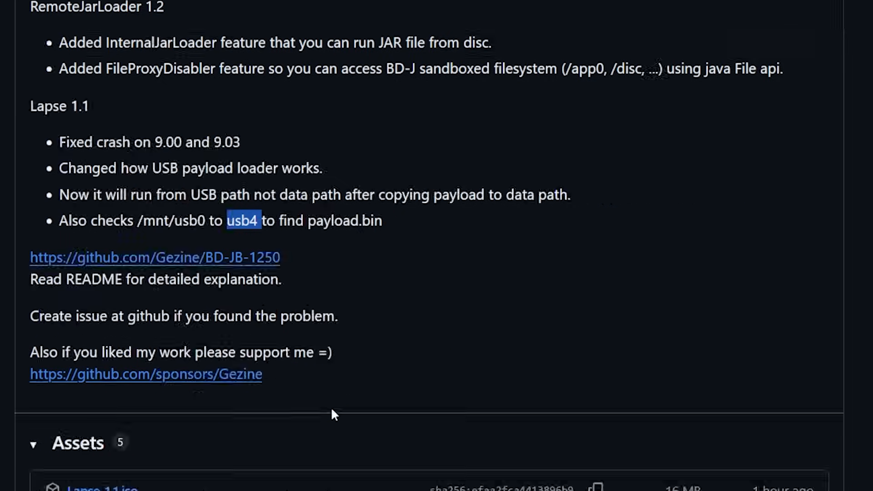
scroll("up", 3)
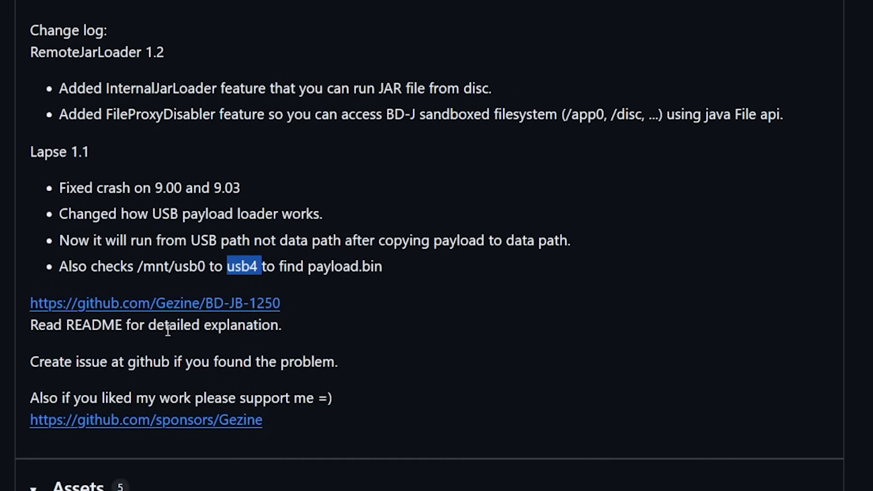
mouse_move(243, 325)
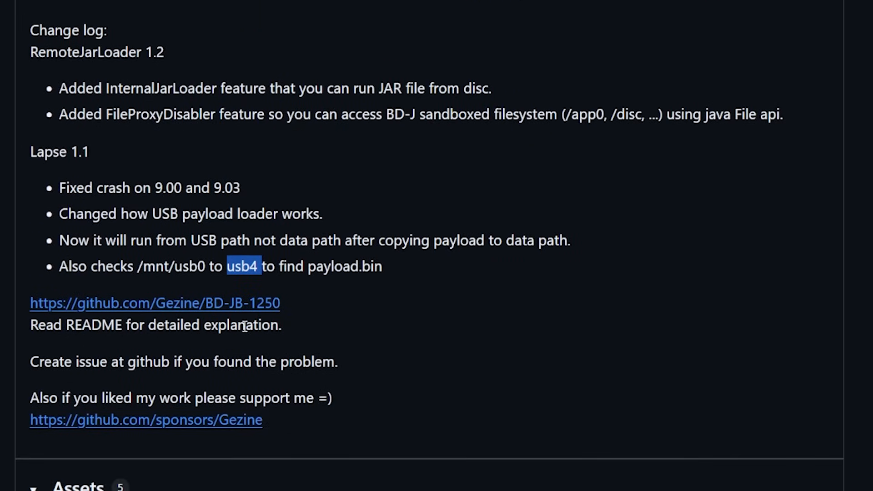
scroll("down", 3)
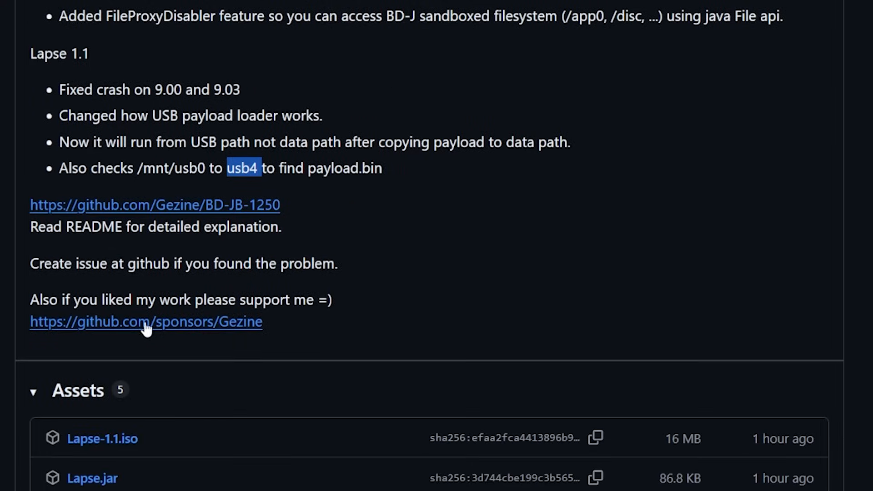
scroll("down", 3)
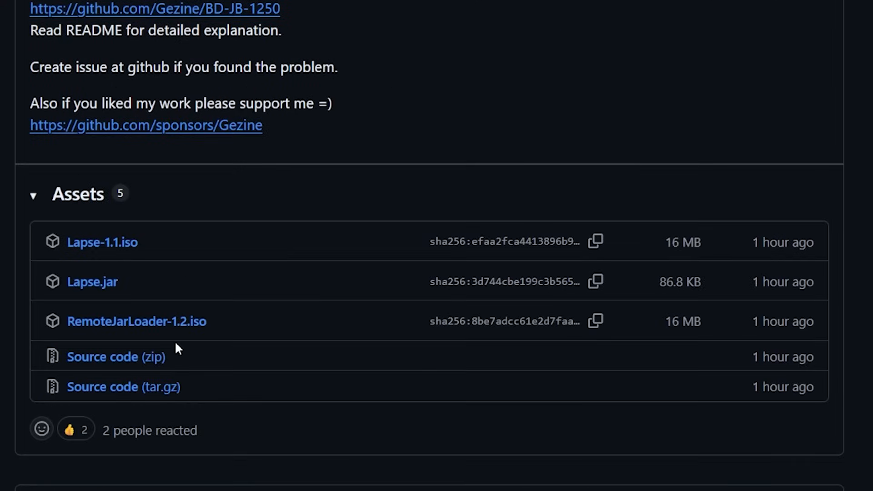
mouse_move(102, 242)
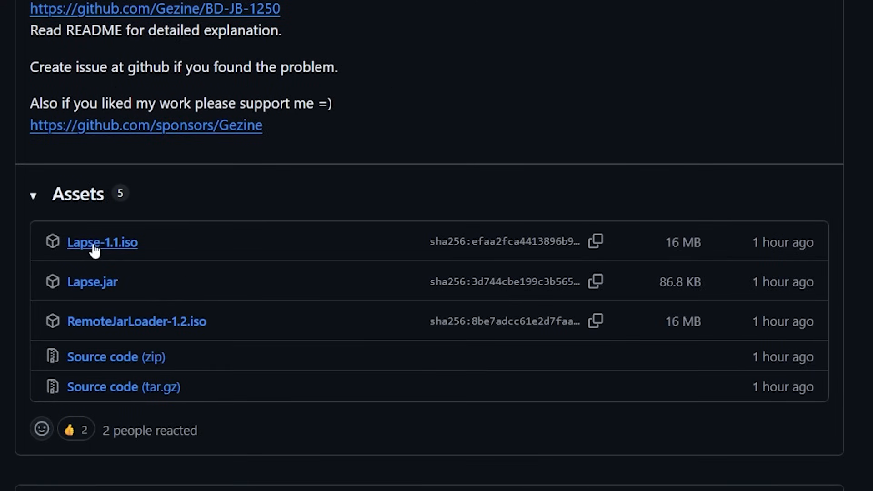
mouse_move(116, 251)
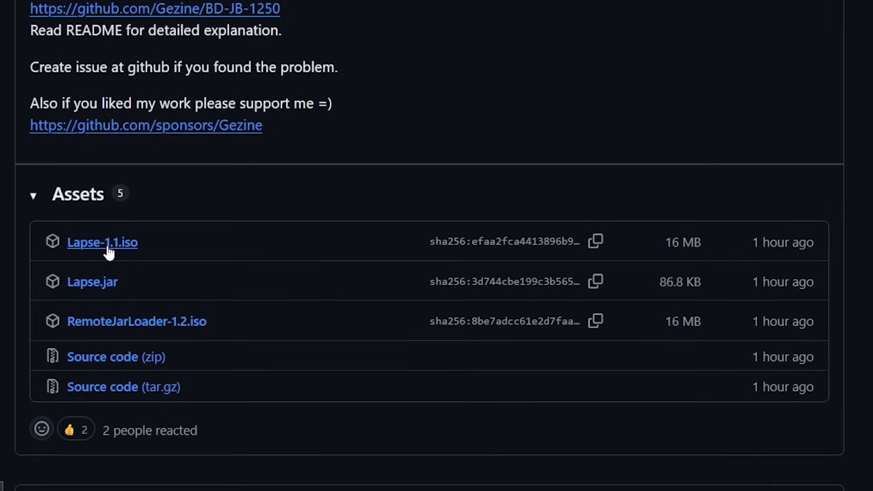
mouse_move(93, 251)
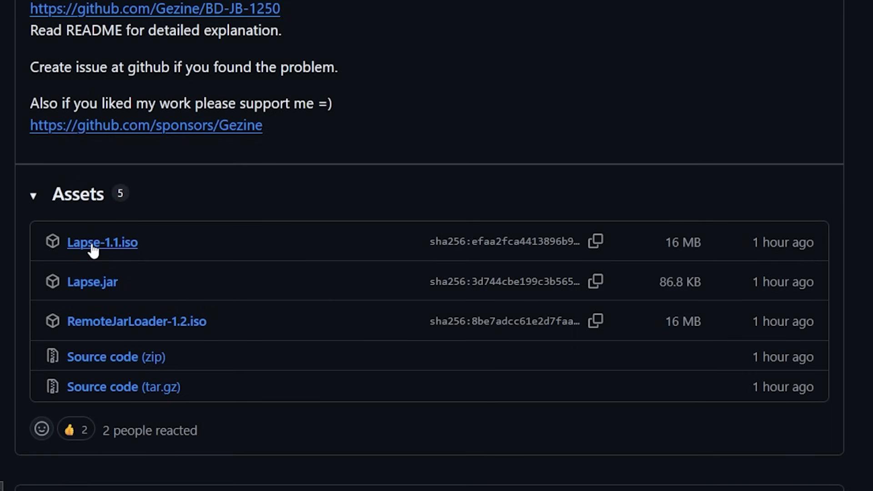
mouse_move(136, 321)
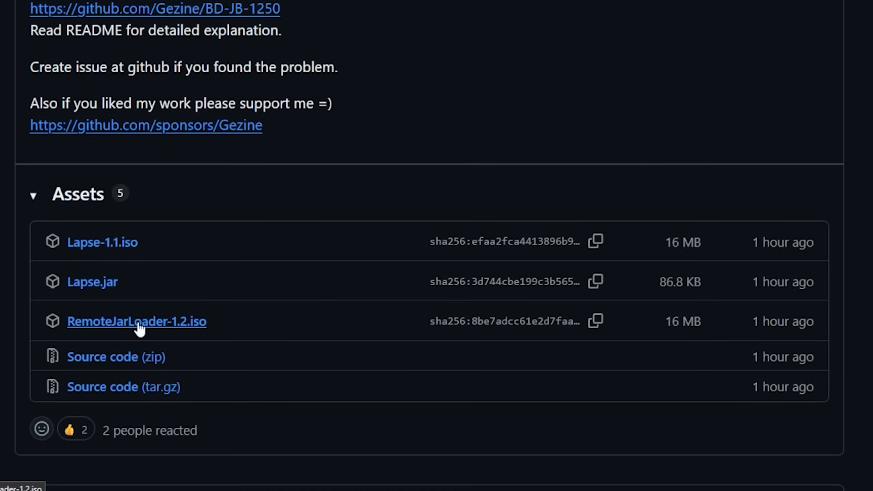
mouse_move(91, 280)
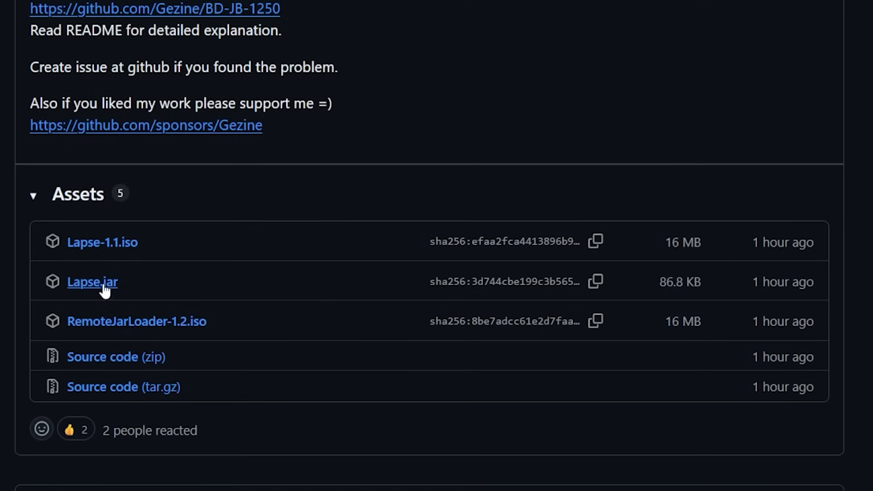
mouse_move(200, 334)
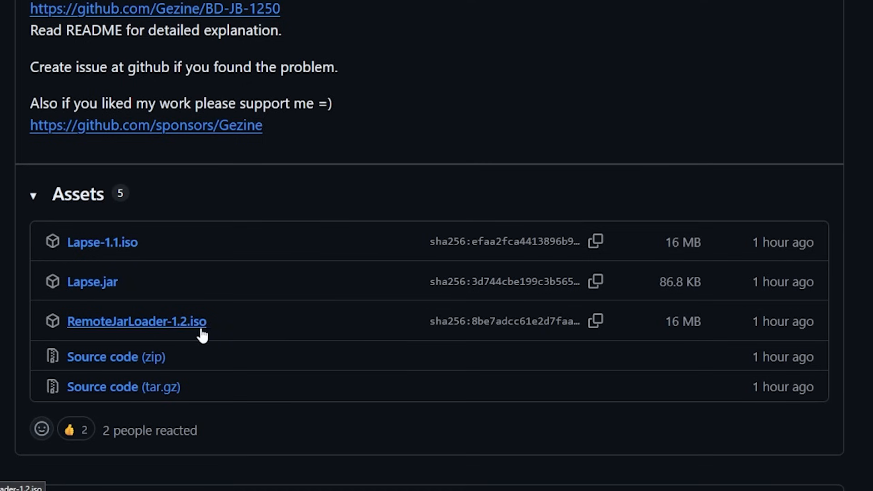
mouse_move(106, 314)
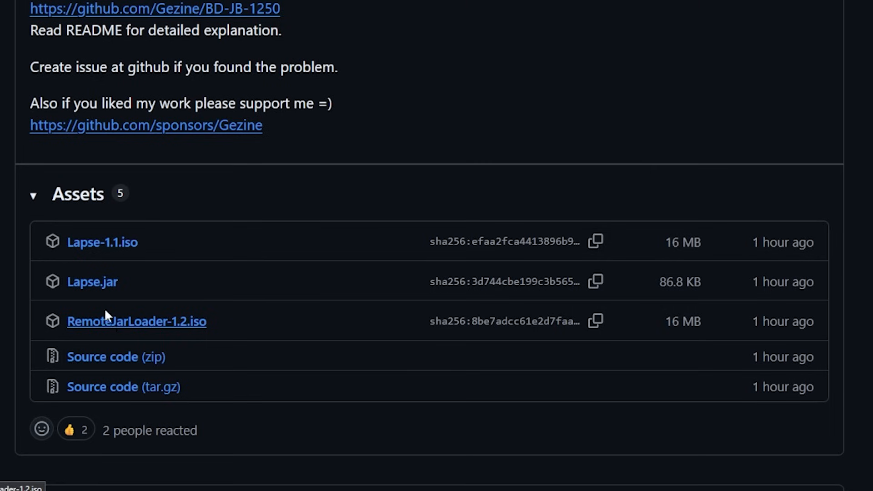
mouse_move(184, 318)
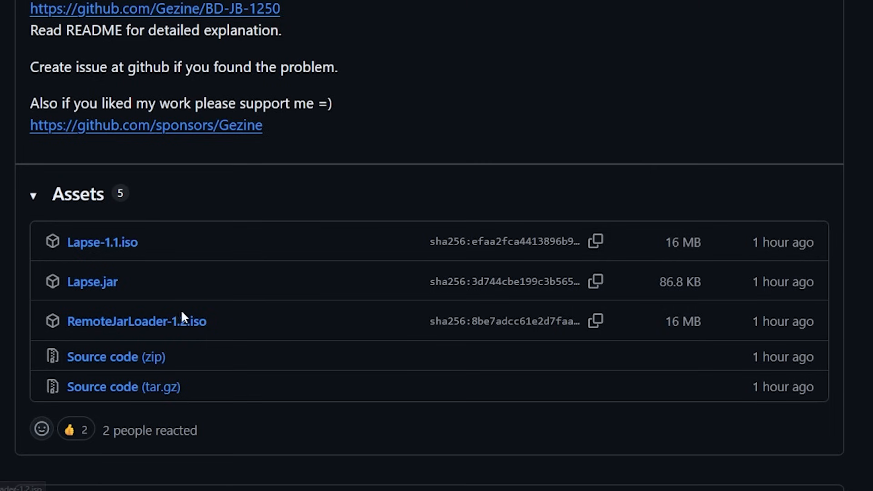
scroll("up", 3)
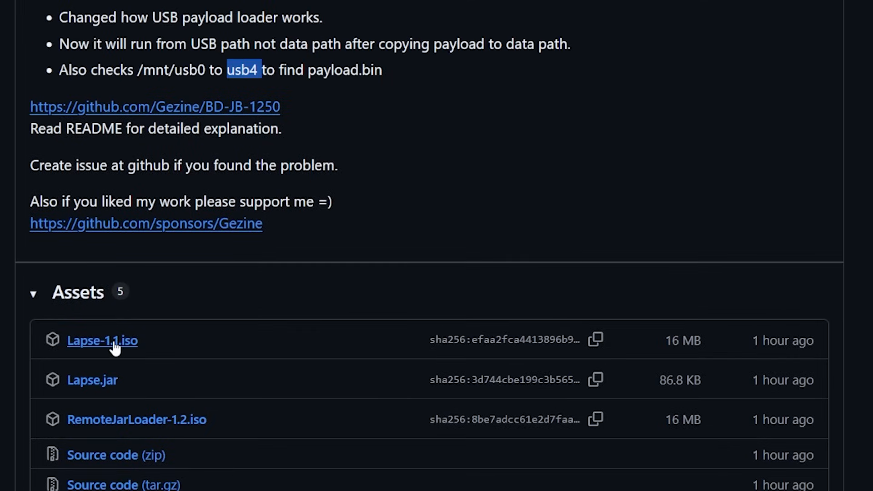
mouse_move(107, 357)
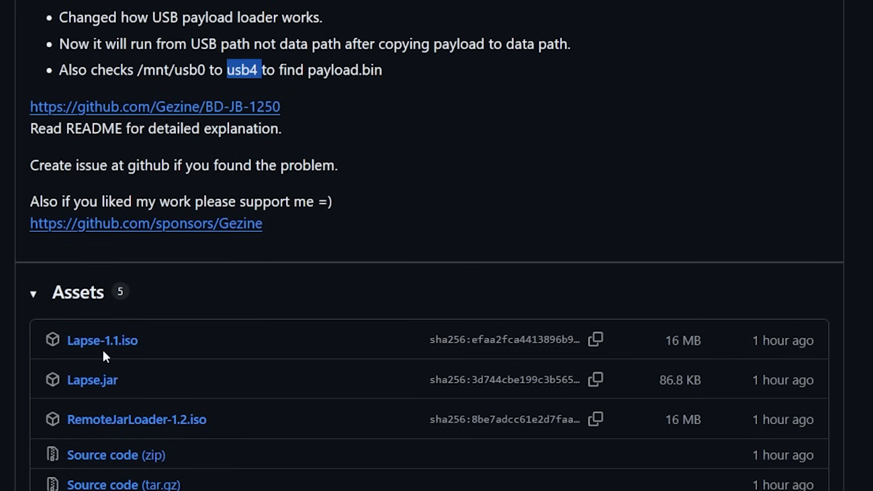
scroll("up", 3)
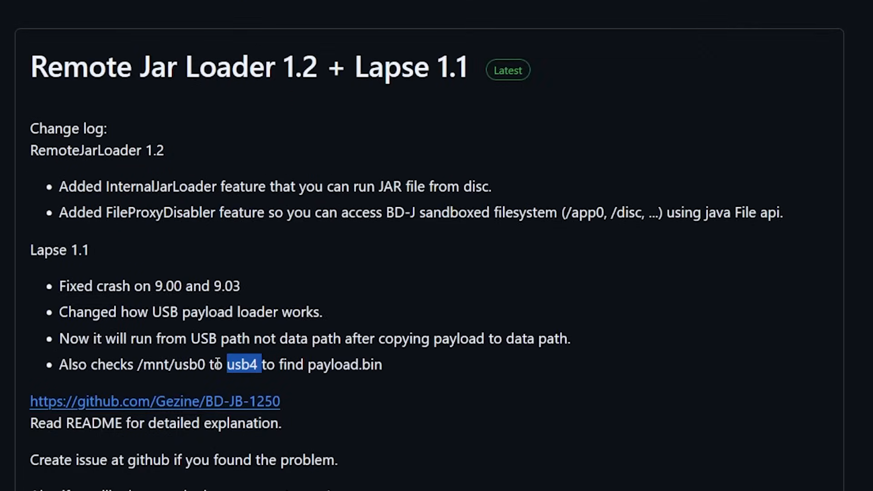
scroll("up", 3)
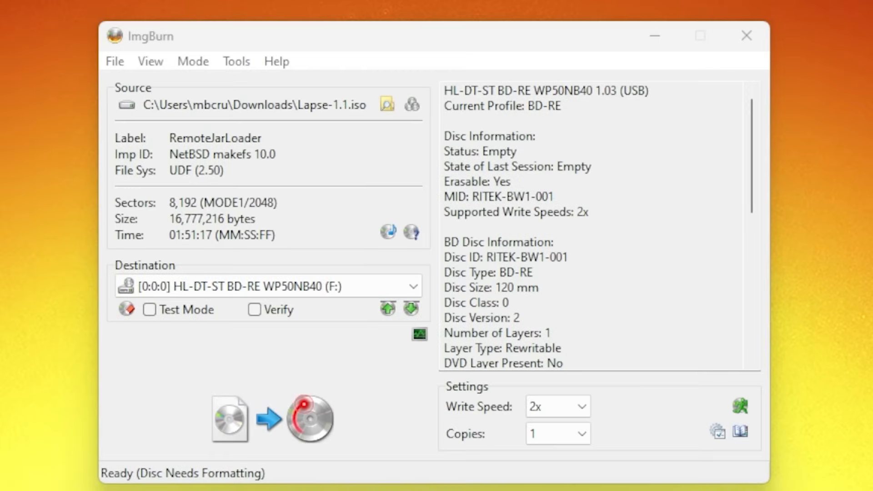
mouse_move(317, 45)
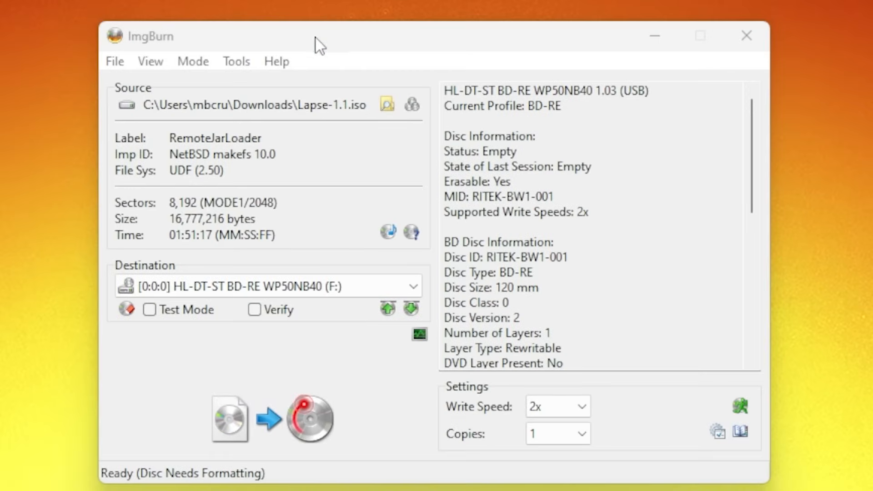
mouse_move(143, 54)
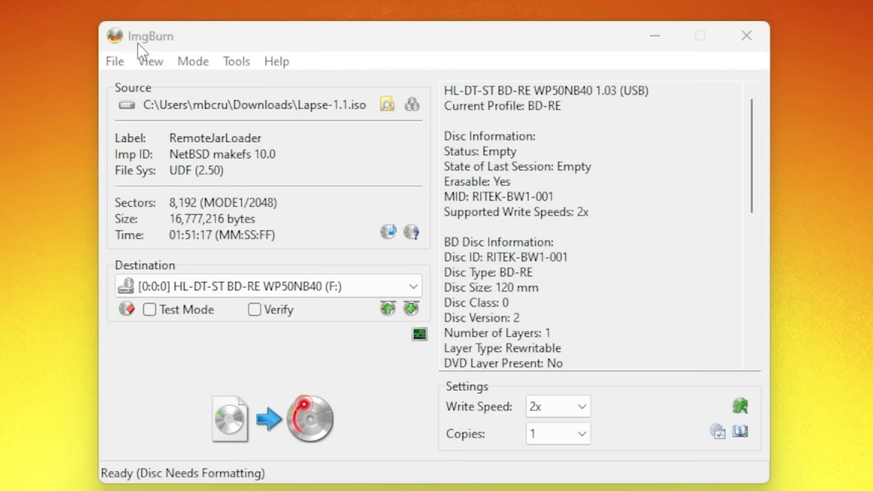
mouse_move(146, 105)
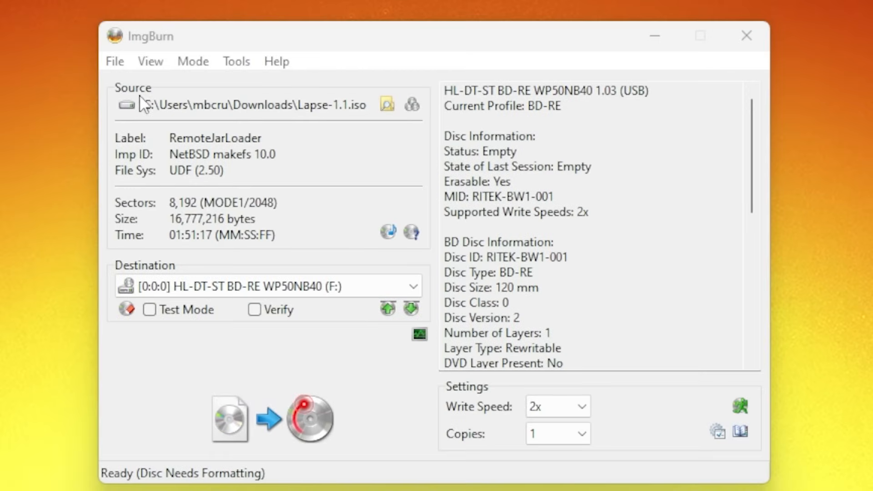
mouse_move(324, 120)
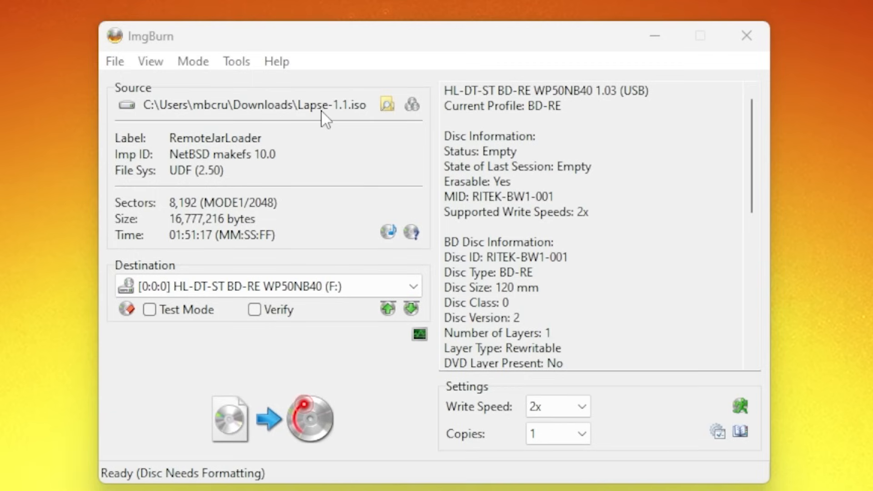
mouse_move(369, 122)
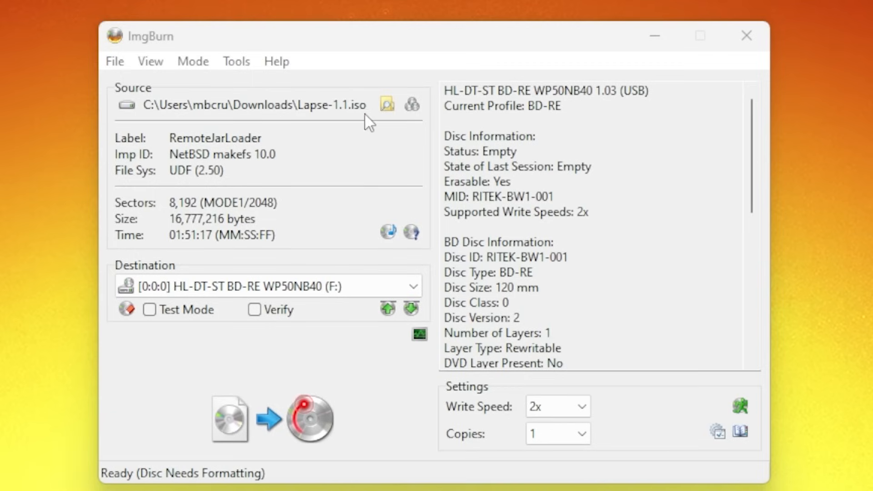
mouse_move(407, 387)
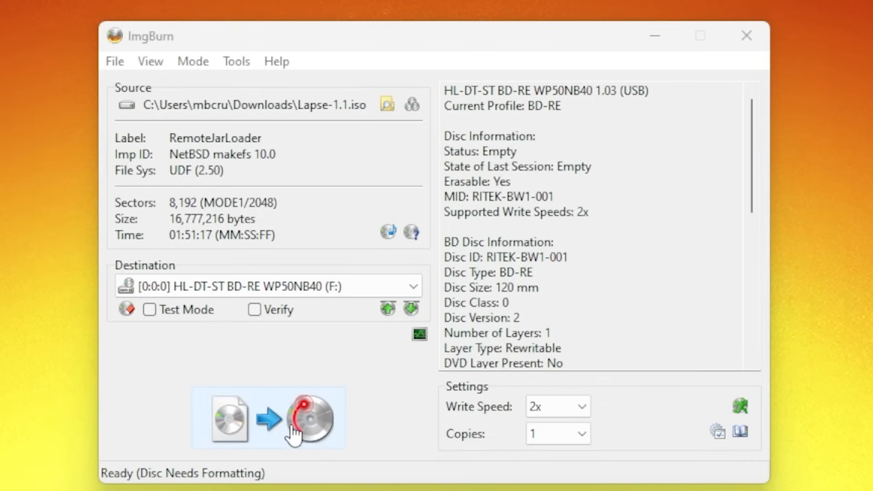
Start writing Lapse-1.1.iso to the BD-RE drive.
left_click(310, 417)
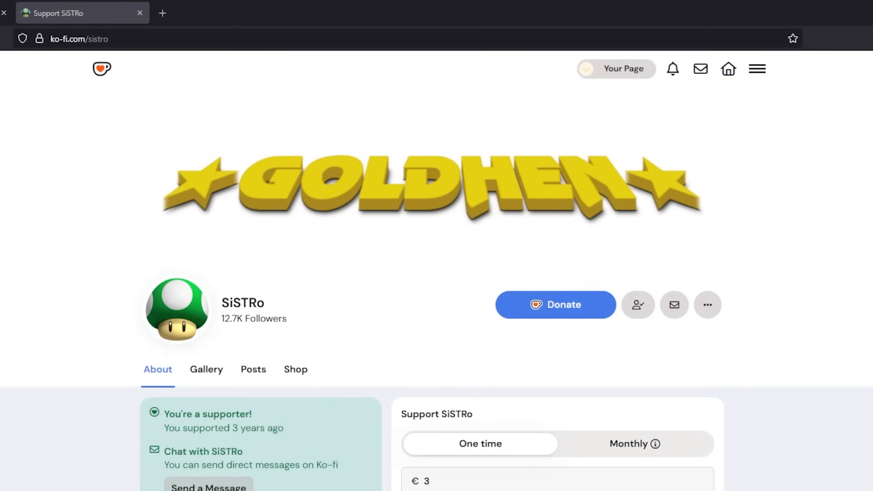
mouse_move(403, 317)
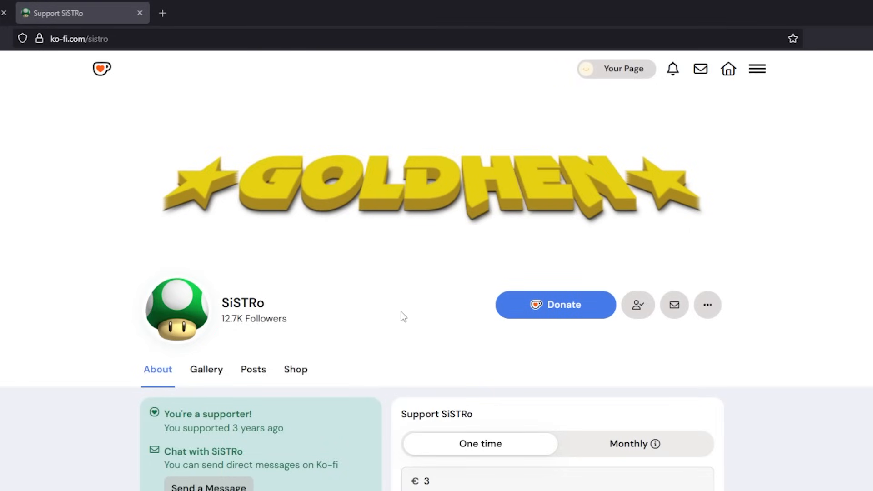
Claim GoldHEN v2.4b18.5 from the Ko-fi shop at price 0 and complete checkout.
scroll("down", 3)
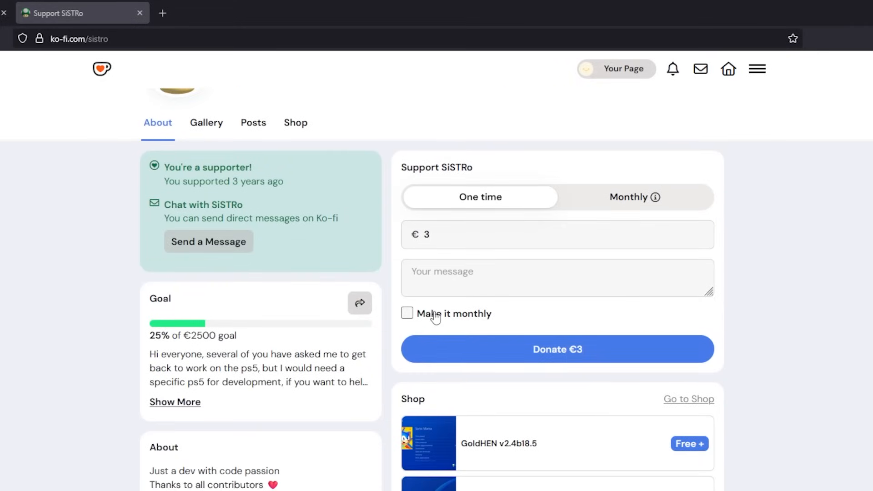
mouse_move(140, 39)
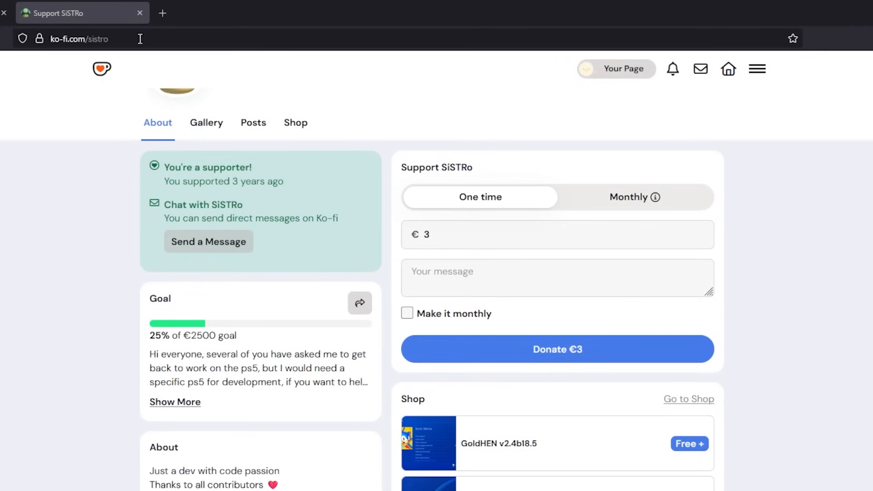
scroll("down", 3)
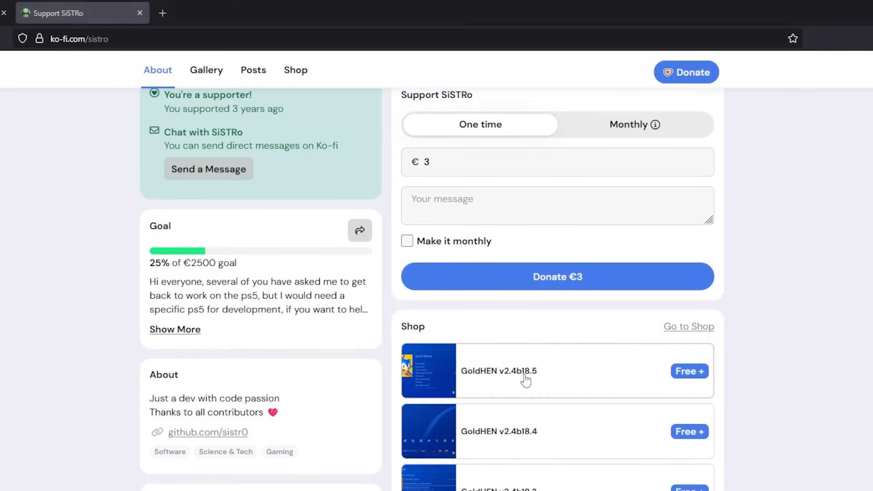
mouse_move(532, 381)
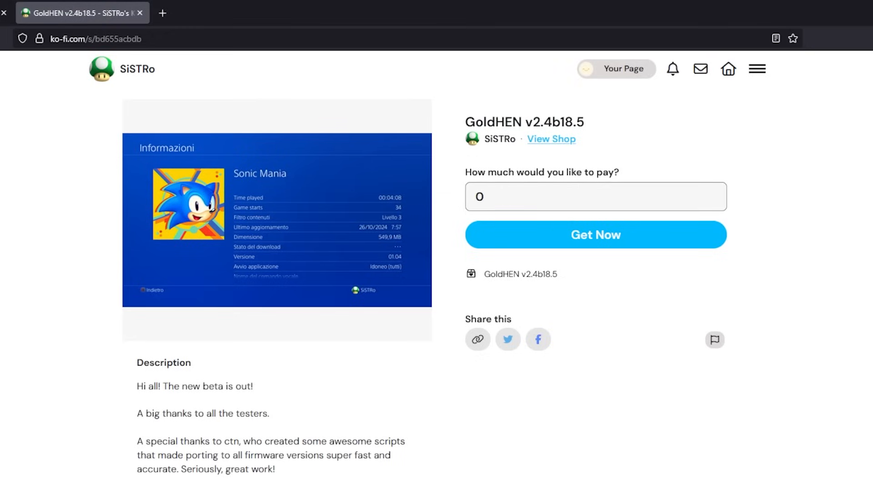
left_click(595, 234)
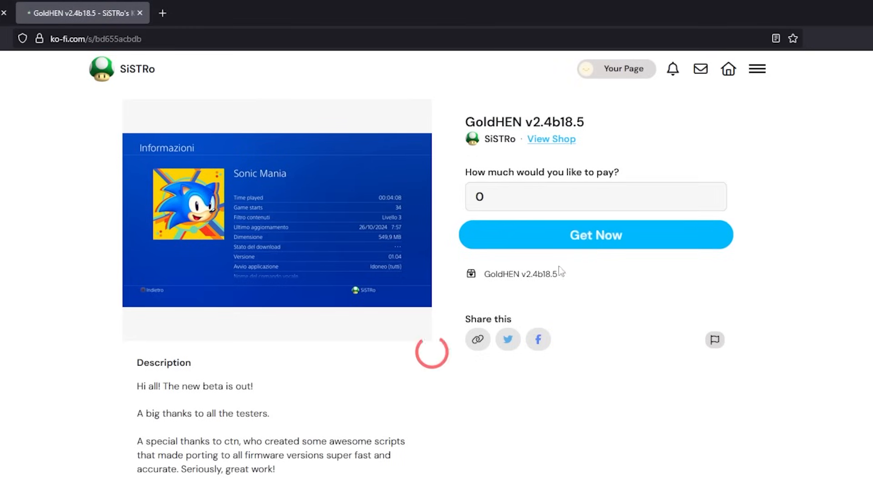
left_click(595, 234)
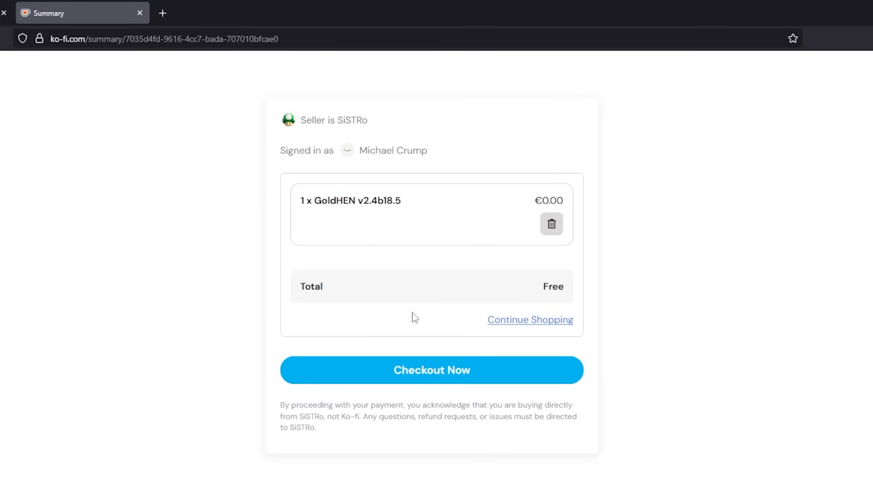
left_click(431, 370)
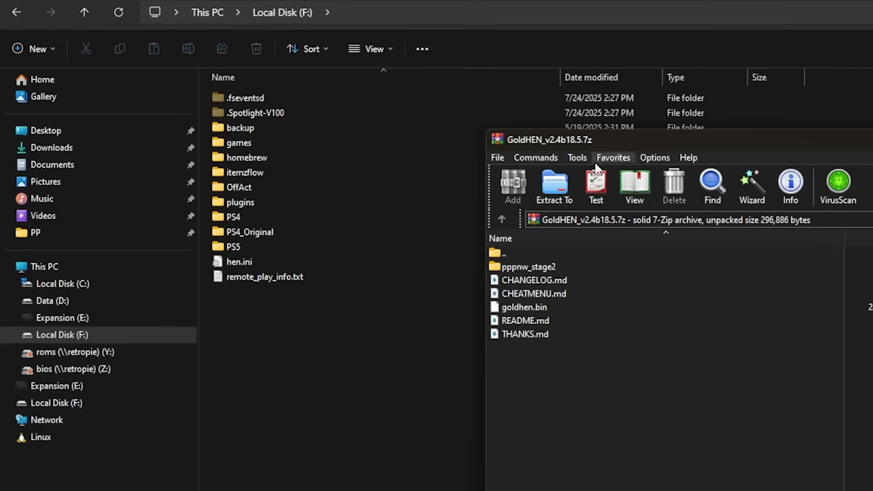
mouse_move(453, 325)
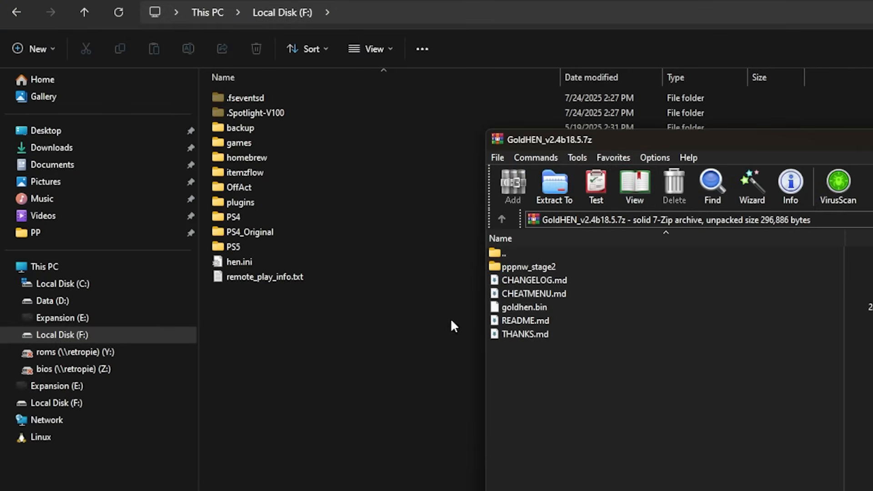
mouse_move(312, 22)
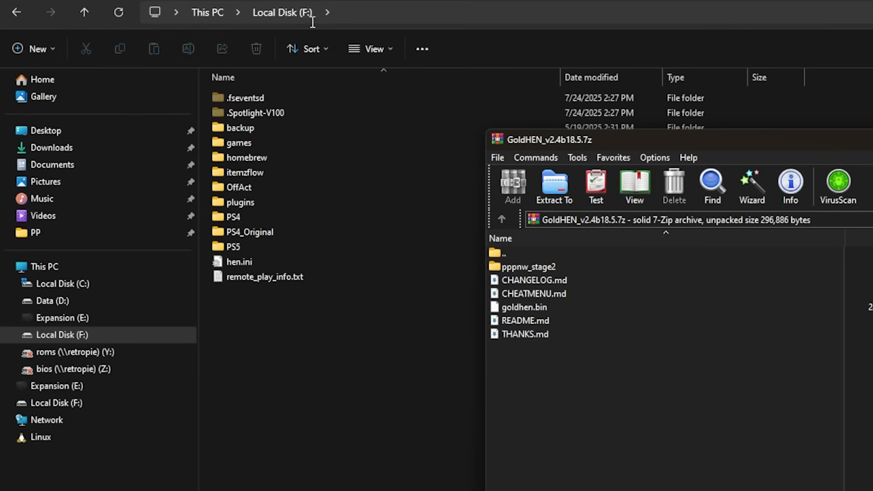
mouse_move(565, 405)
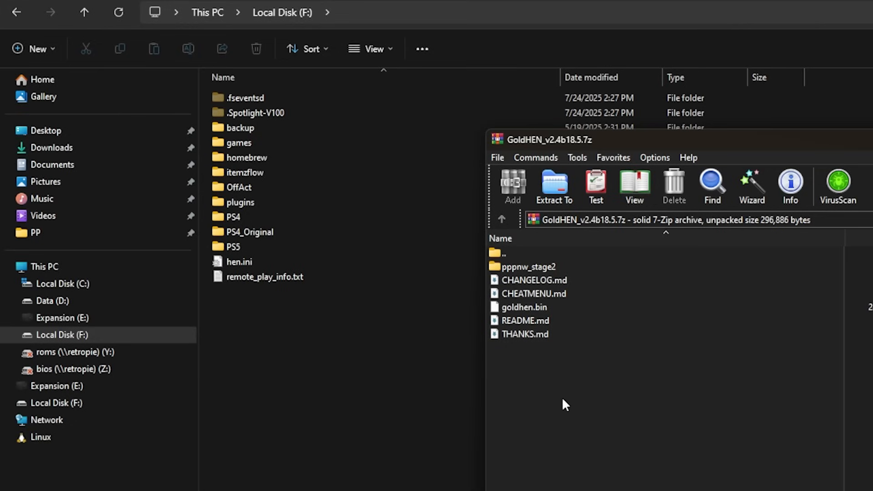
Extract goldhen.bin to Local Disk (F:) and rename it to payload.bin.
left_click(523, 307)
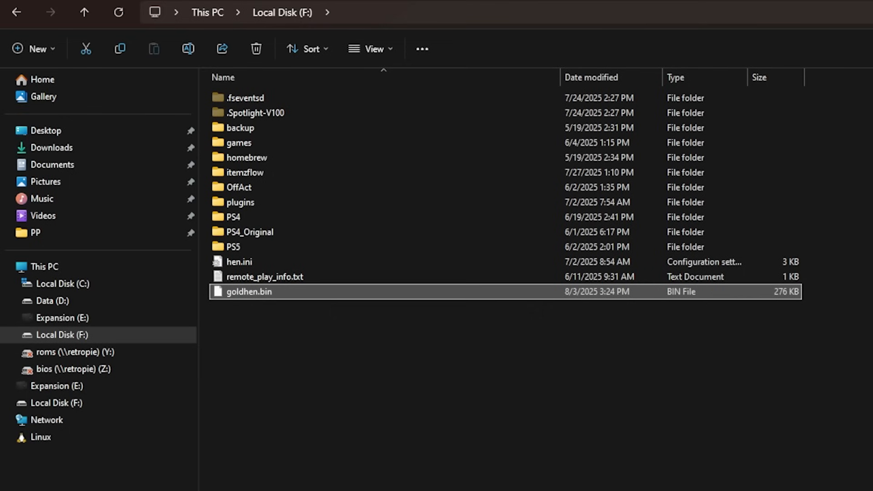
mouse_move(263, 300)
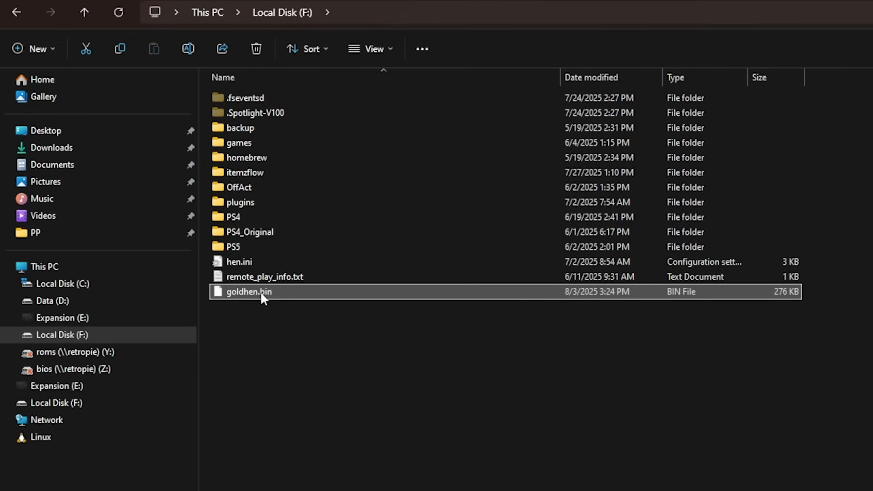
left_click(249, 291)
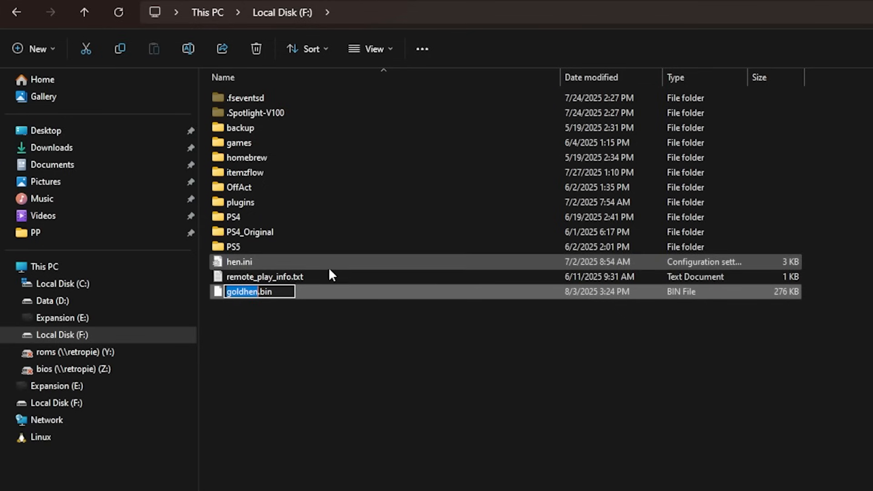
type("payl.bin")
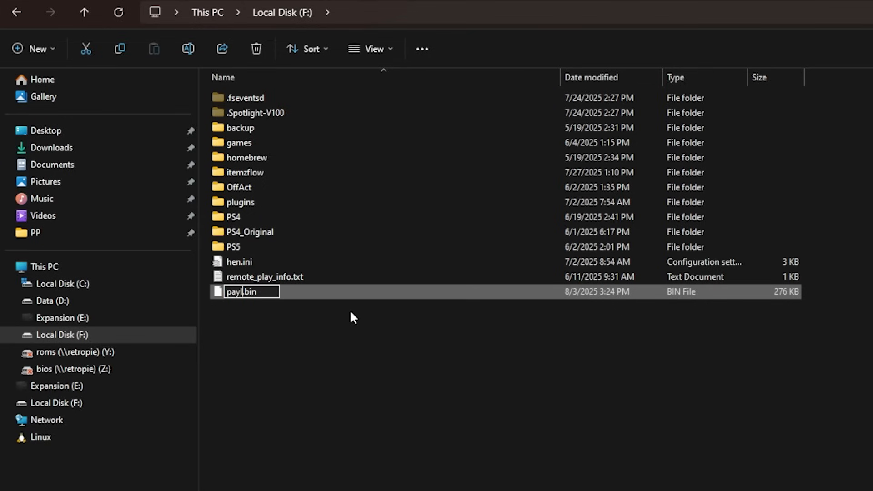
key("Return")
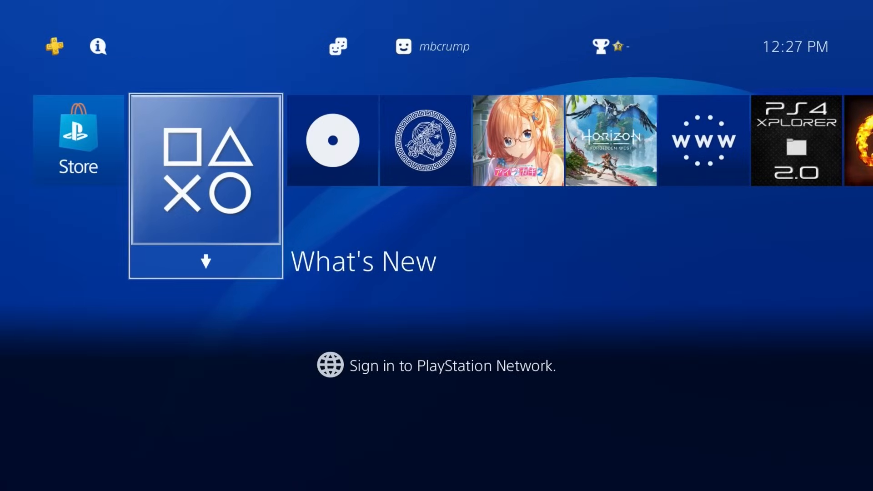
Visit Settings, then launch the Blu-ray Disc tile from the home screen.
scroll("right", 3)
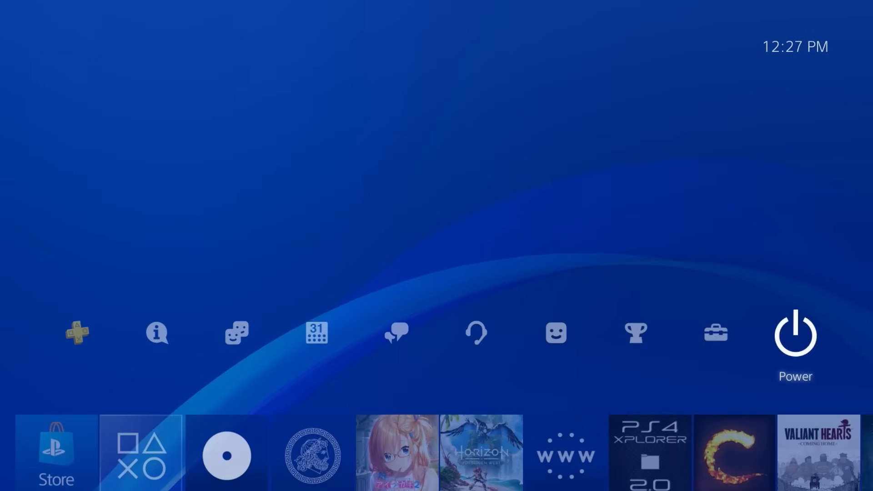
left_click(715, 332)
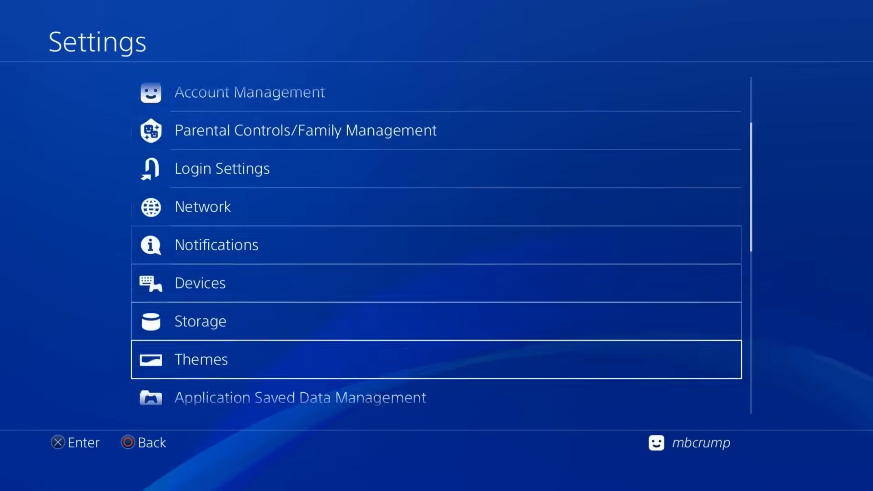
scroll("down", 3)
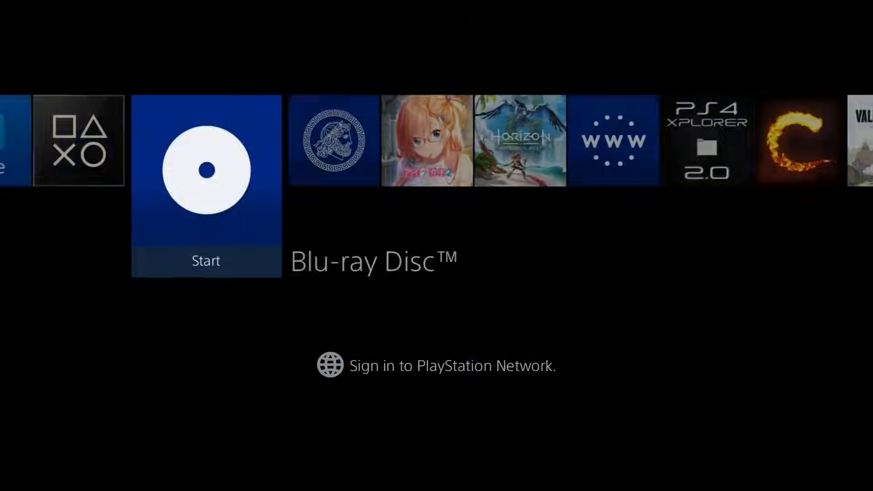
left_click(205, 171)
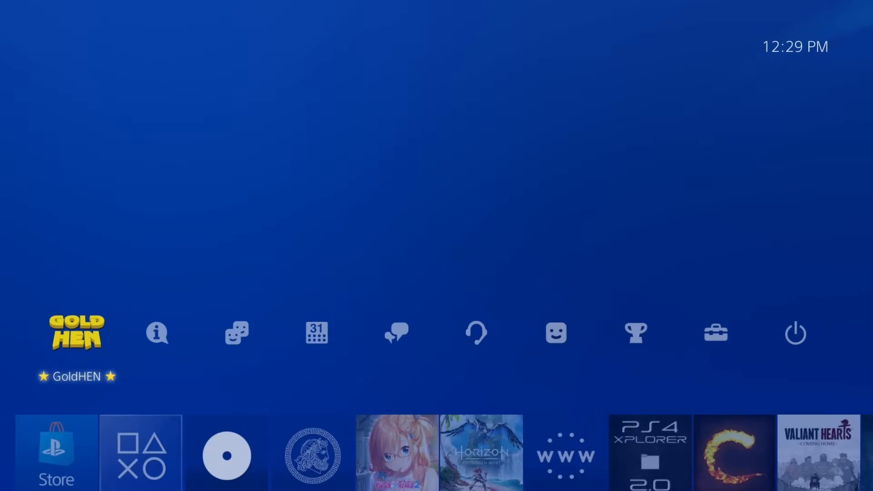
Return home via Settings and scroll the content row to PS4-Xplorer 2.0.
left_click(77, 333)
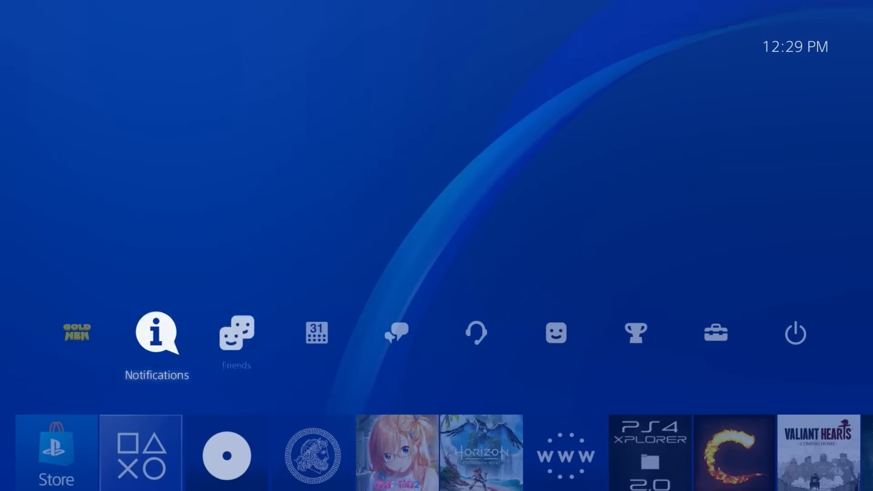
left_click(716, 332)
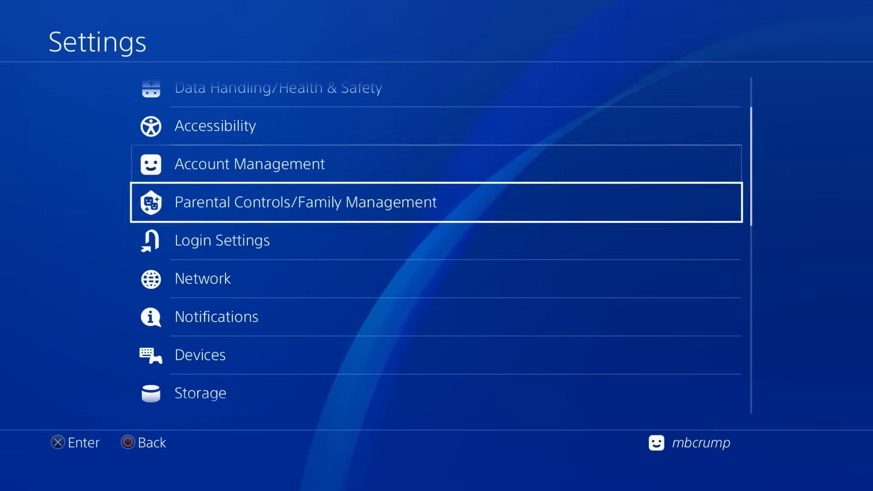
scroll("down", 3)
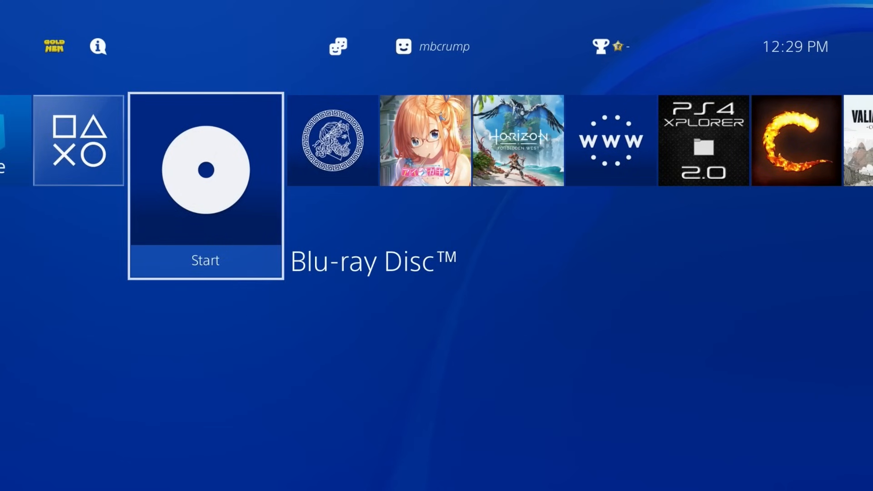
scroll("right", 3)
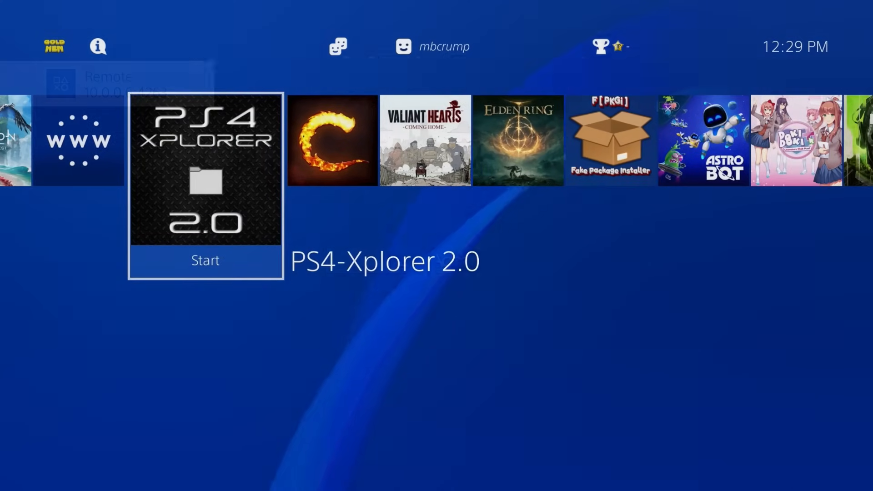
Launch PS4-Xplorer 2.0 with Root Access, then move along the home content row.
left_click(205, 260)
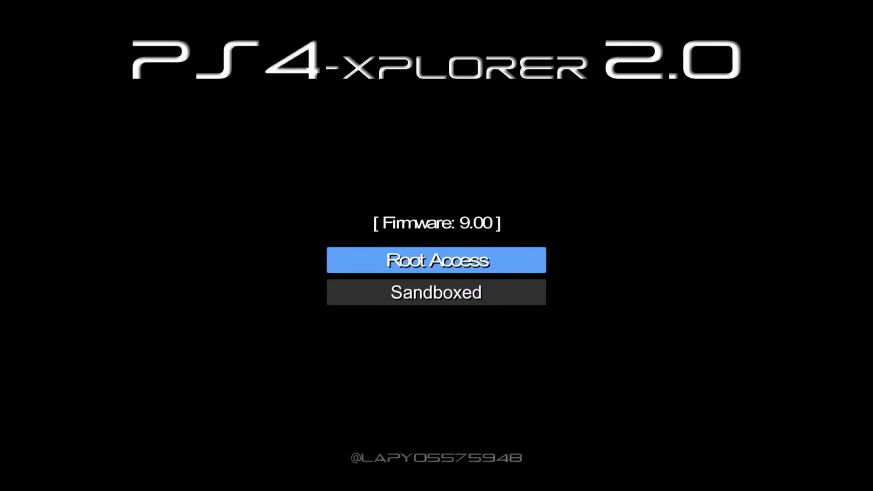
left_click(436, 260)
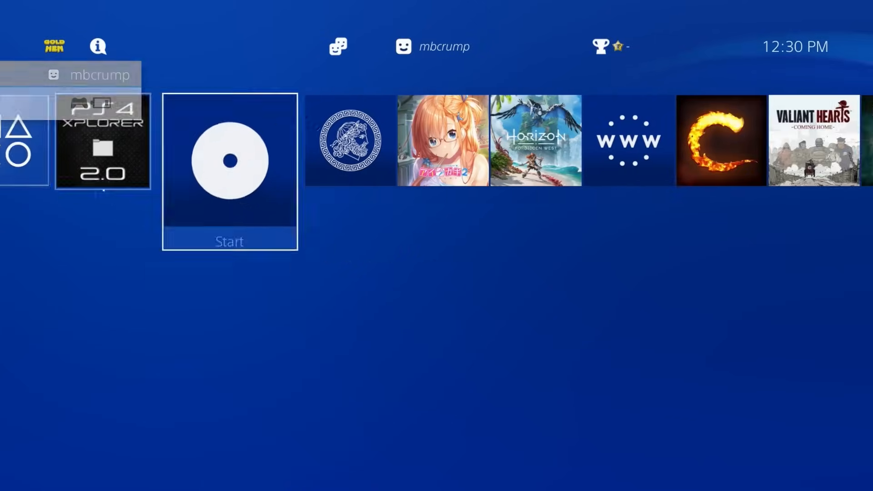
scroll("right", 3)
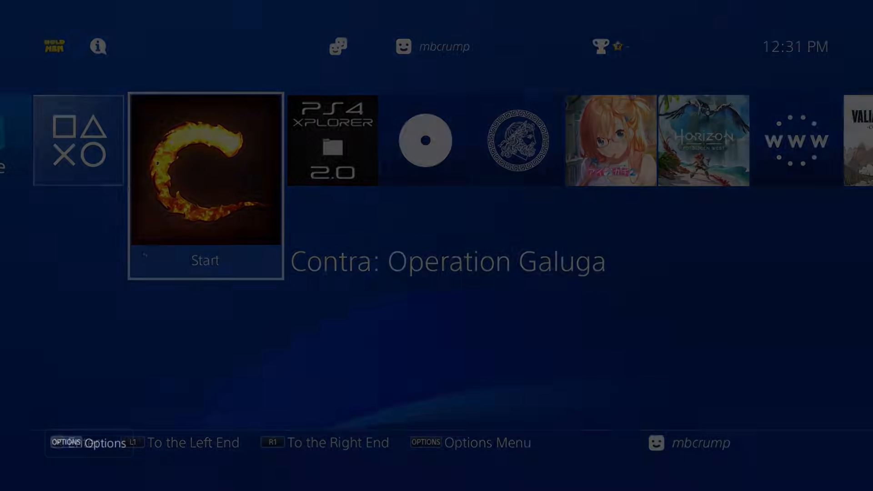
Select the GoldHEN icon in the function area and open its settings menu.
left_click(206, 169)
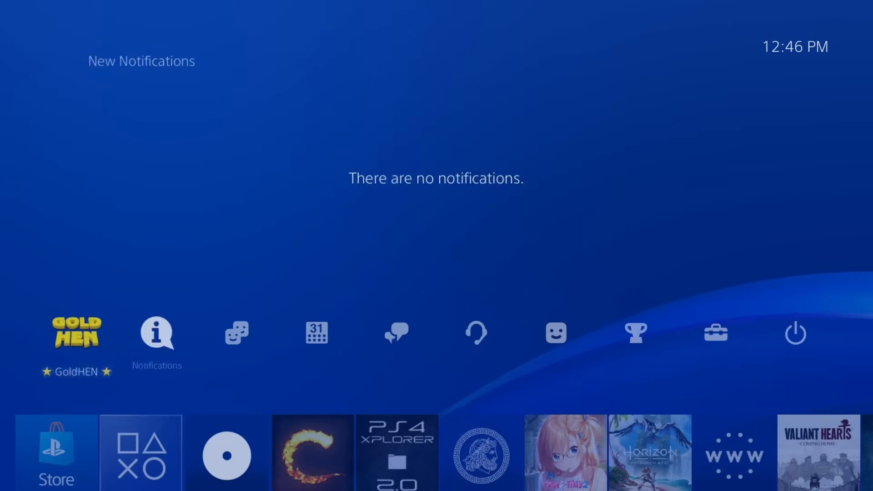
left_click(77, 333)
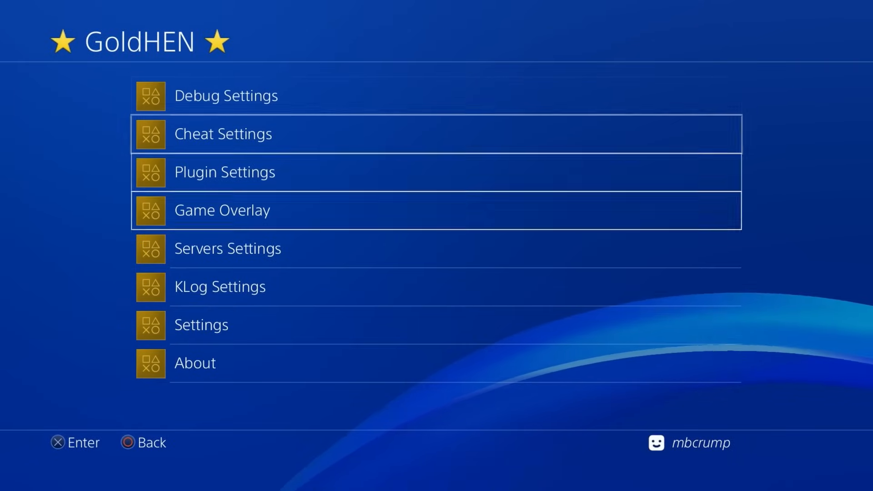
left_click(194, 362)
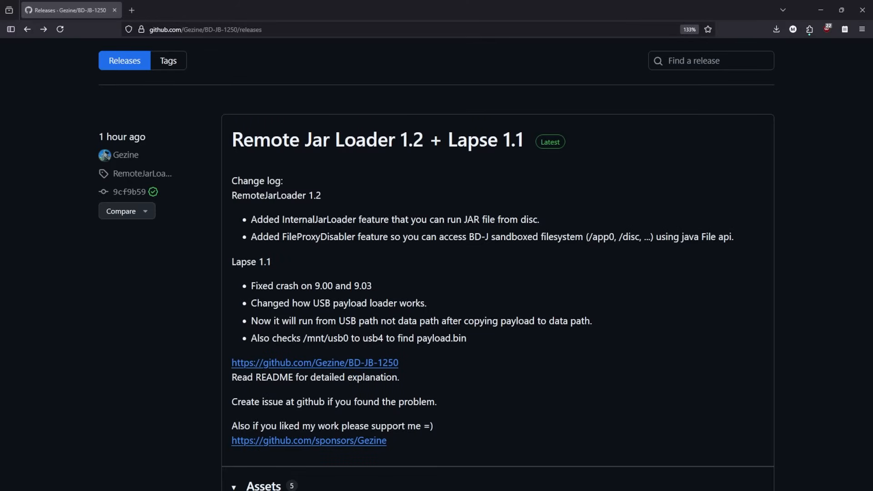
mouse_move(488, 300)
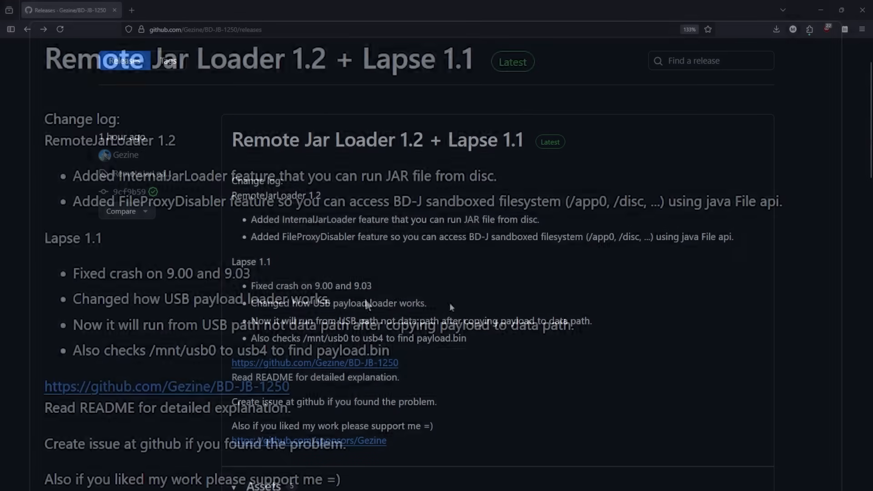
Scroll the release notes down to the Assets list reaching RemoteJarLoader-1.2.iso.
scroll("down", 3)
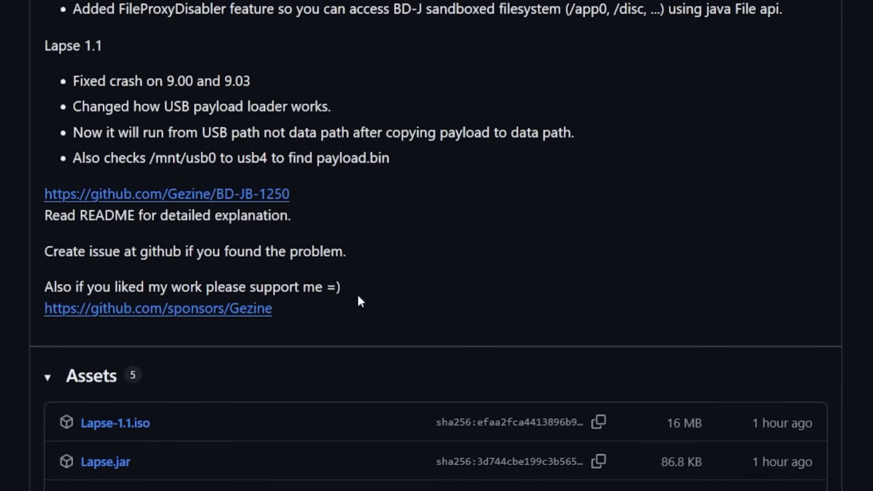
scroll("down", 3)
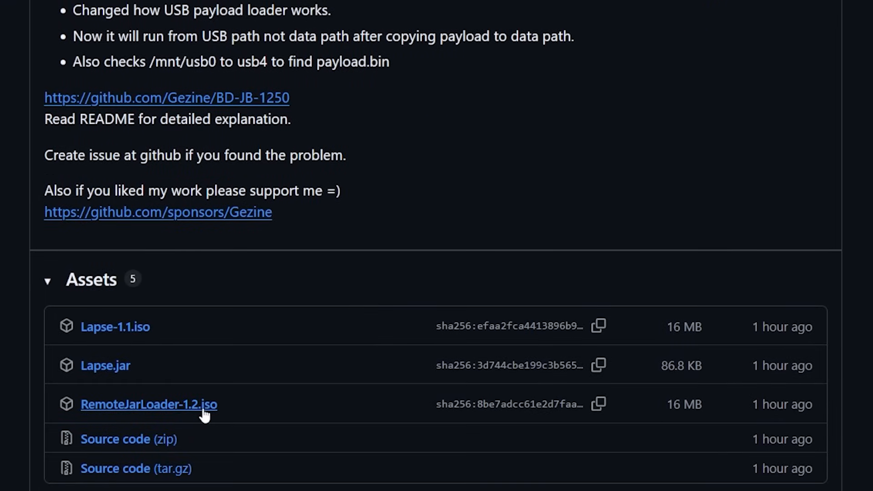
mouse_move(105, 365)
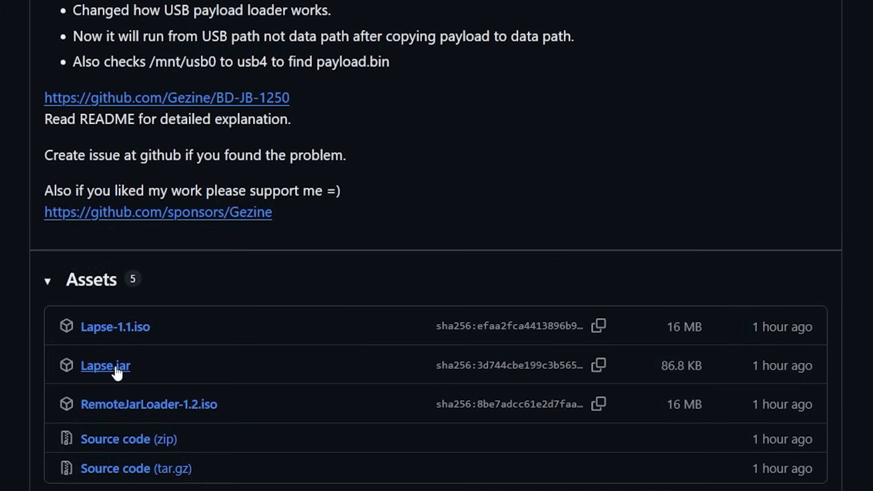
mouse_move(163, 375)
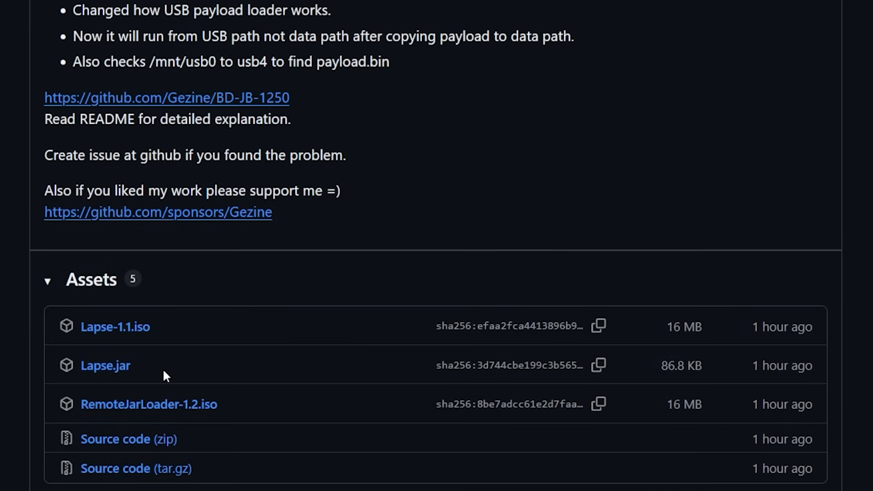
mouse_move(155, 396)
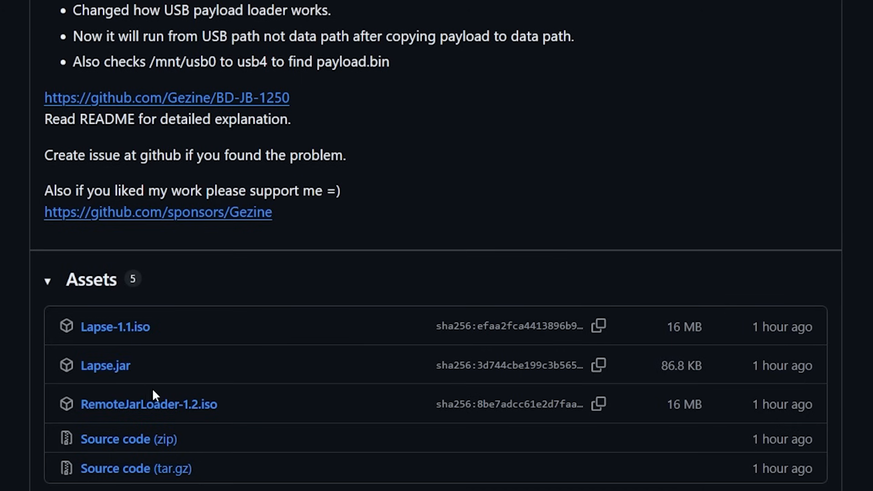
mouse_move(117, 382)
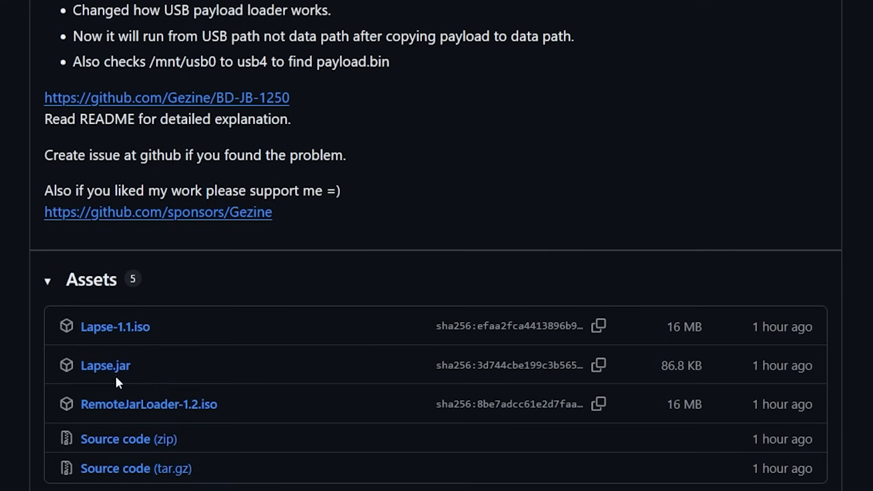
mouse_move(105, 365)
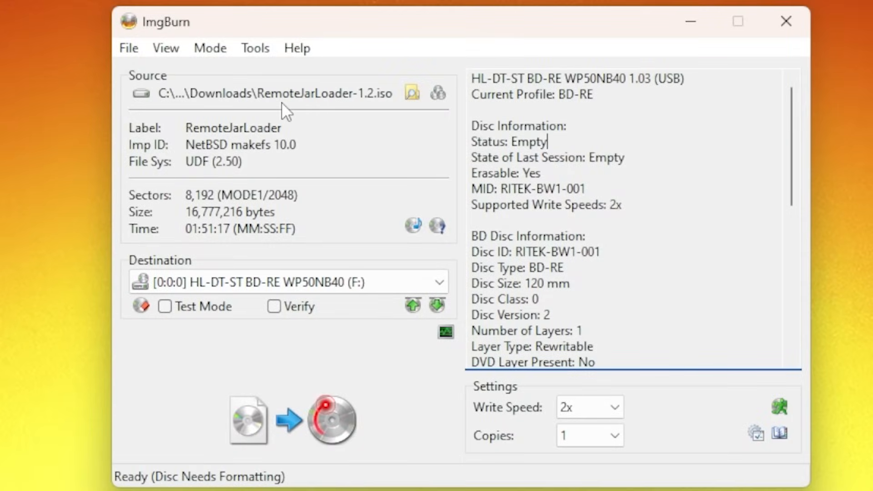
mouse_move(384, 108)
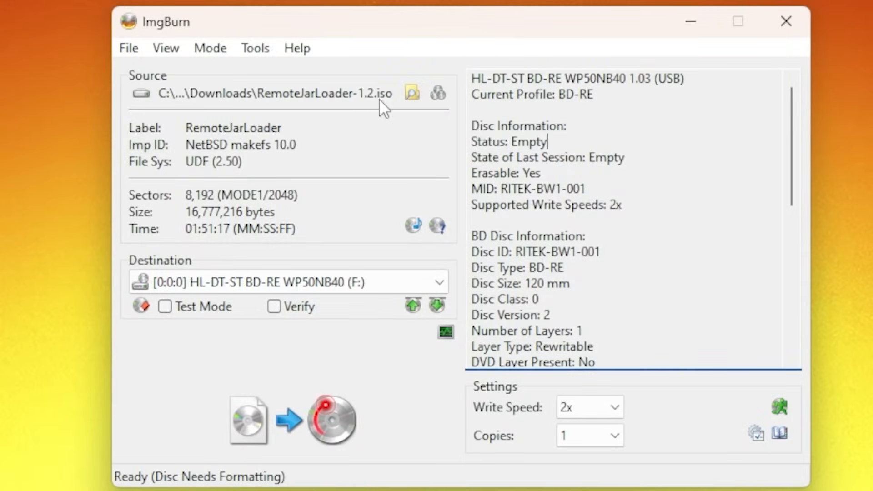
mouse_move(250, 423)
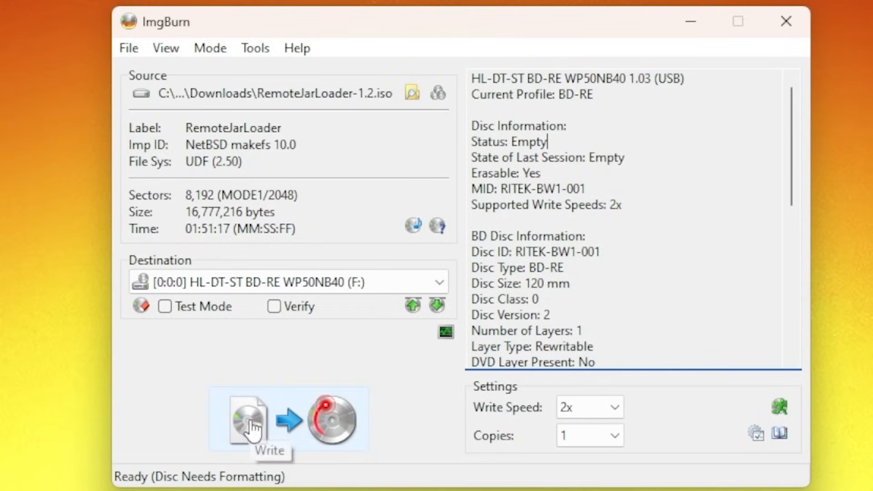
Start writing RemoteJarLoader-1.2.iso to the blank BD-RE disc in ImgBurn.
left_click(247, 420)
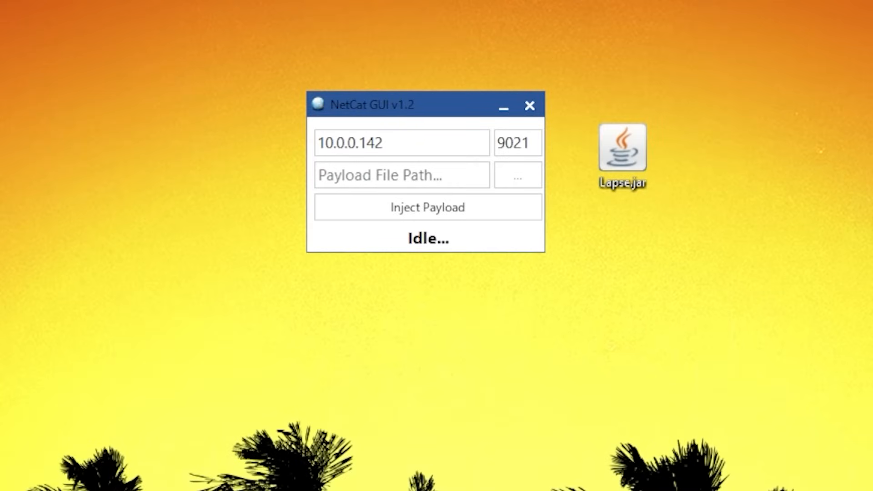
Change the NetCat GUI port from 9021 to 9025 and rename desktop Lapse.jar to Lapse.bin.
triple_click(349, 142)
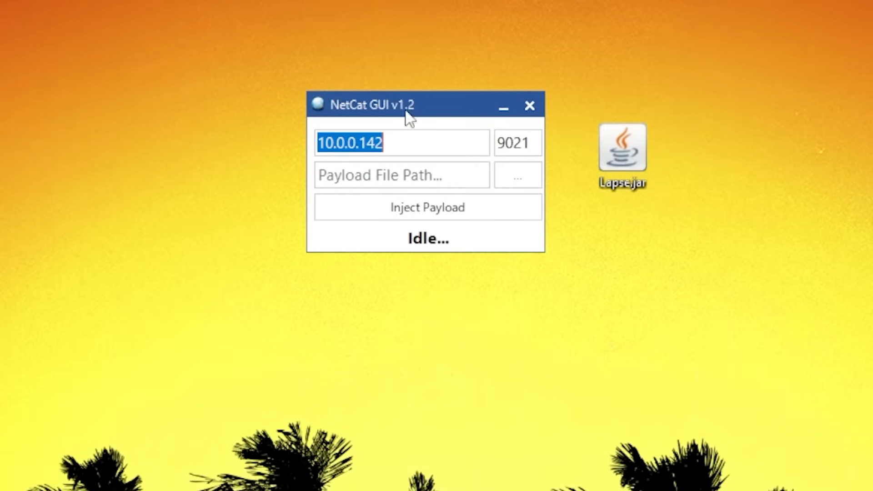
mouse_move(348, 156)
type("9025")
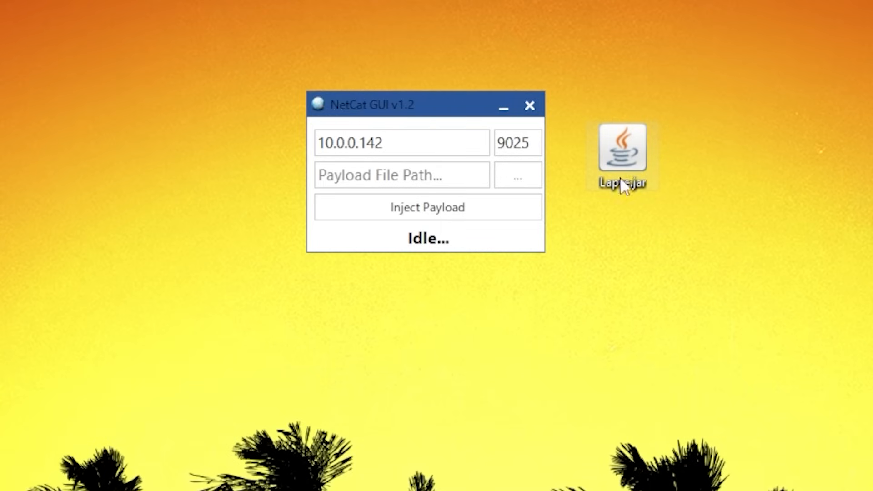
right_click(622, 148)
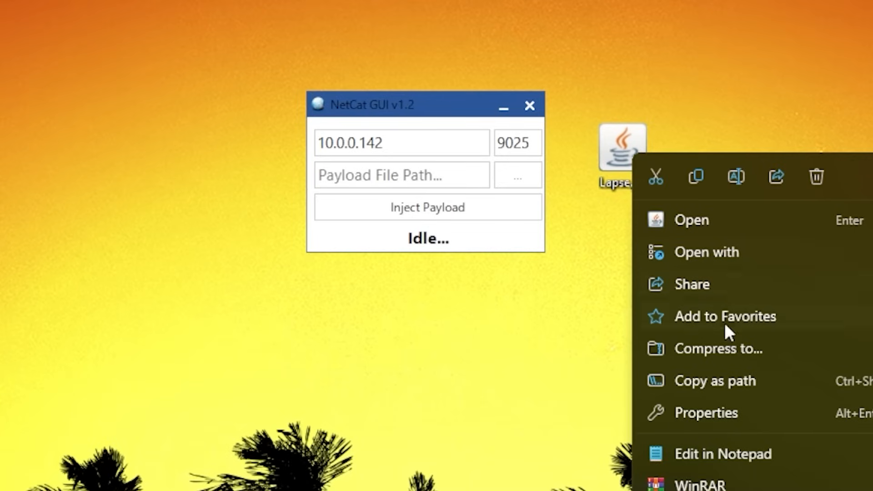
mouse_move(736, 177)
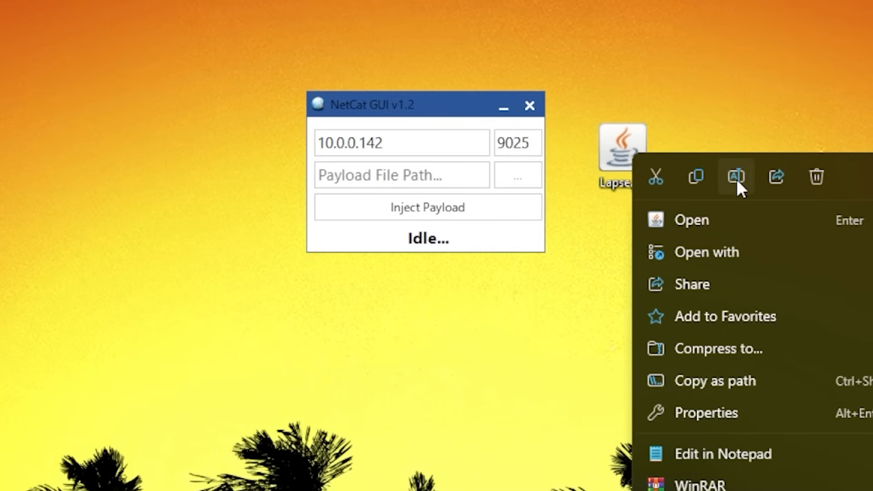
left_click(736, 176)
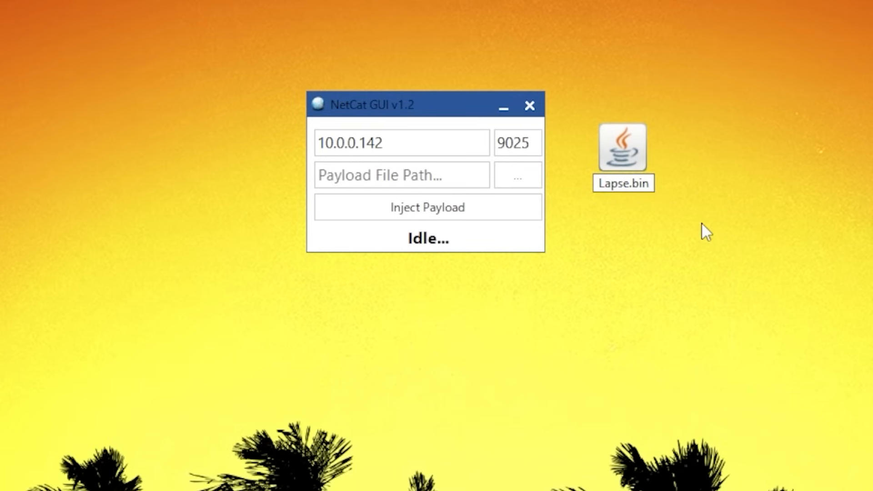
mouse_move(557, 482)
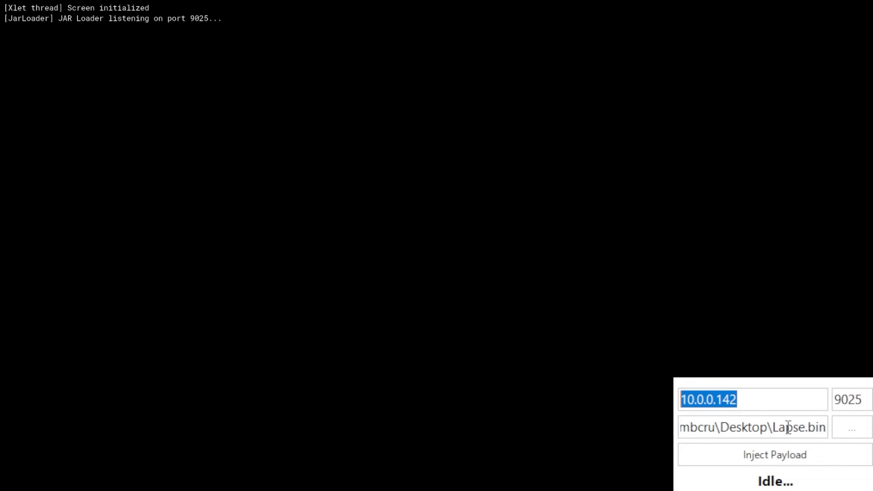
Target console 10.0.0.226 and inject the Lapse.bin payload until execution completes.
type("10.0.0.226")
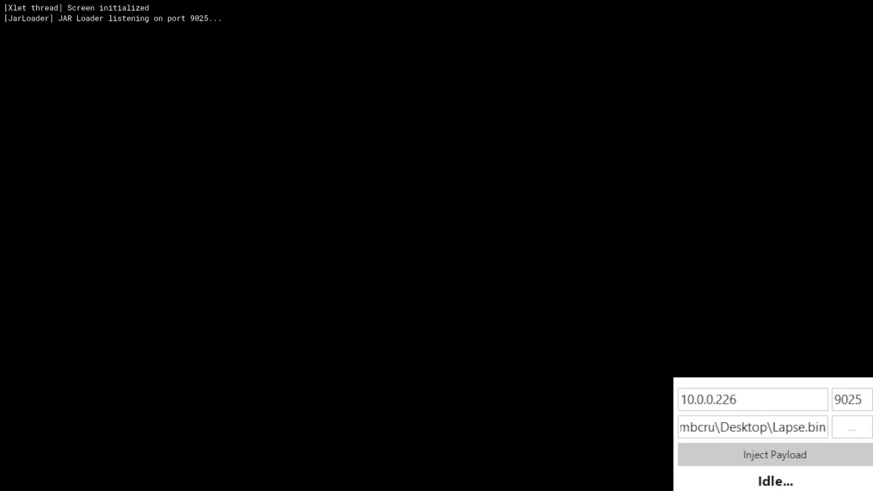
left_click(773, 455)
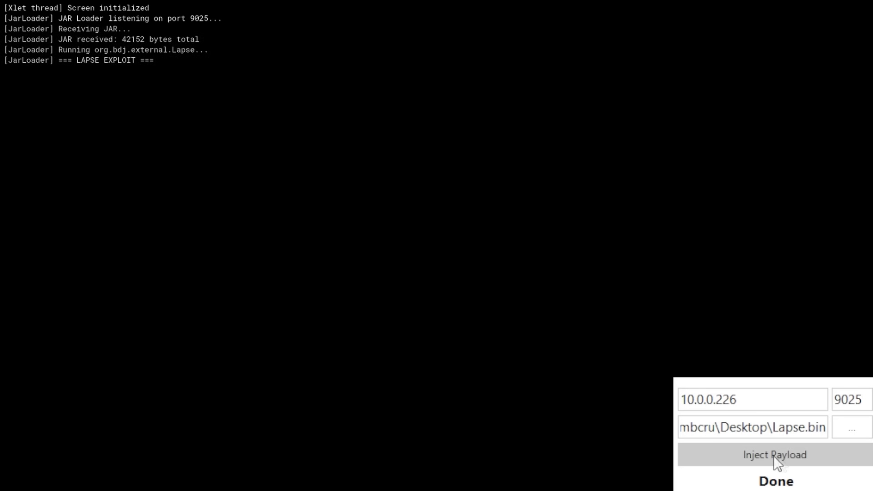
left_click(773, 455)
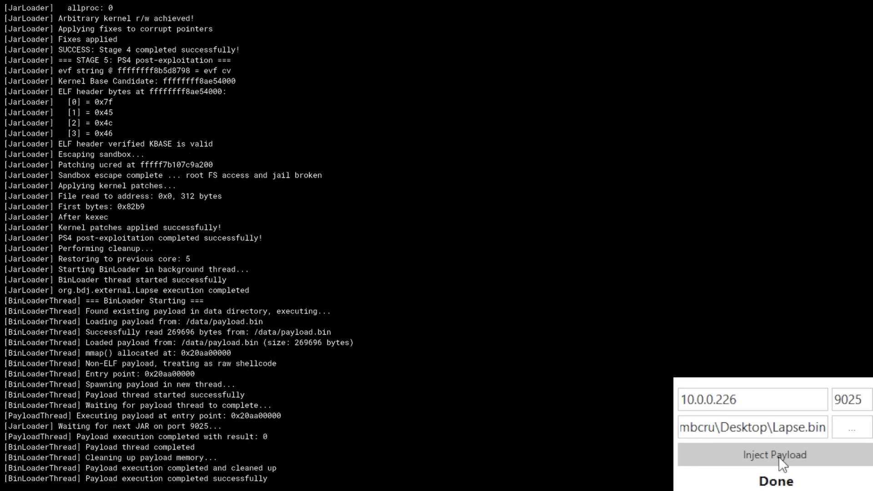